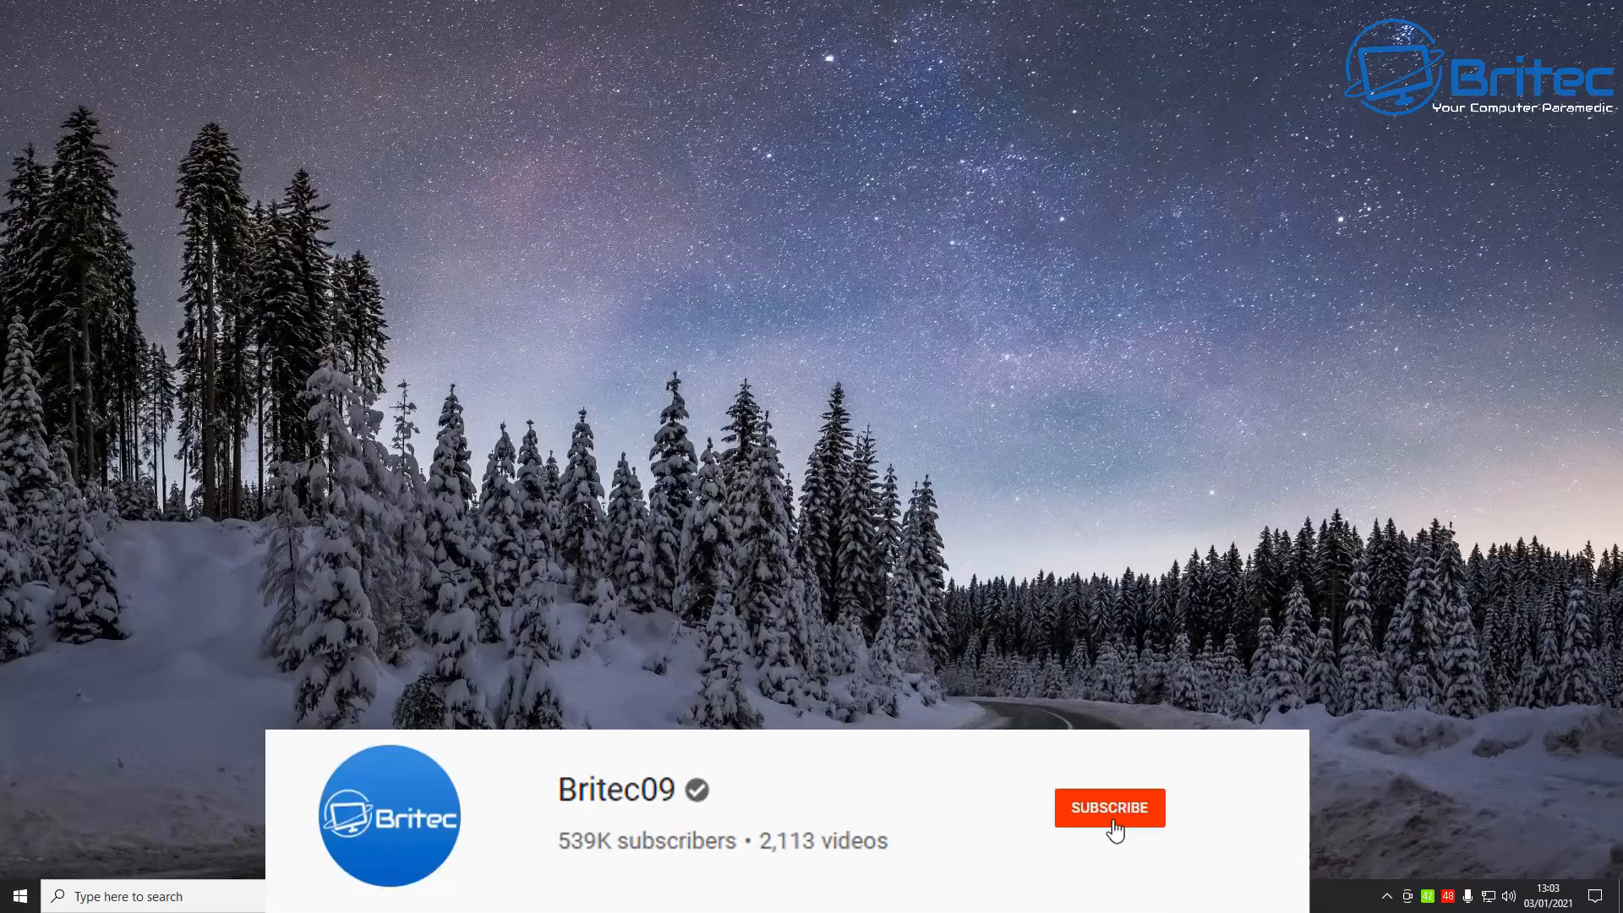
Subscribe to the Britec09 channel and set its notifications to All.
left_click(1107, 808)
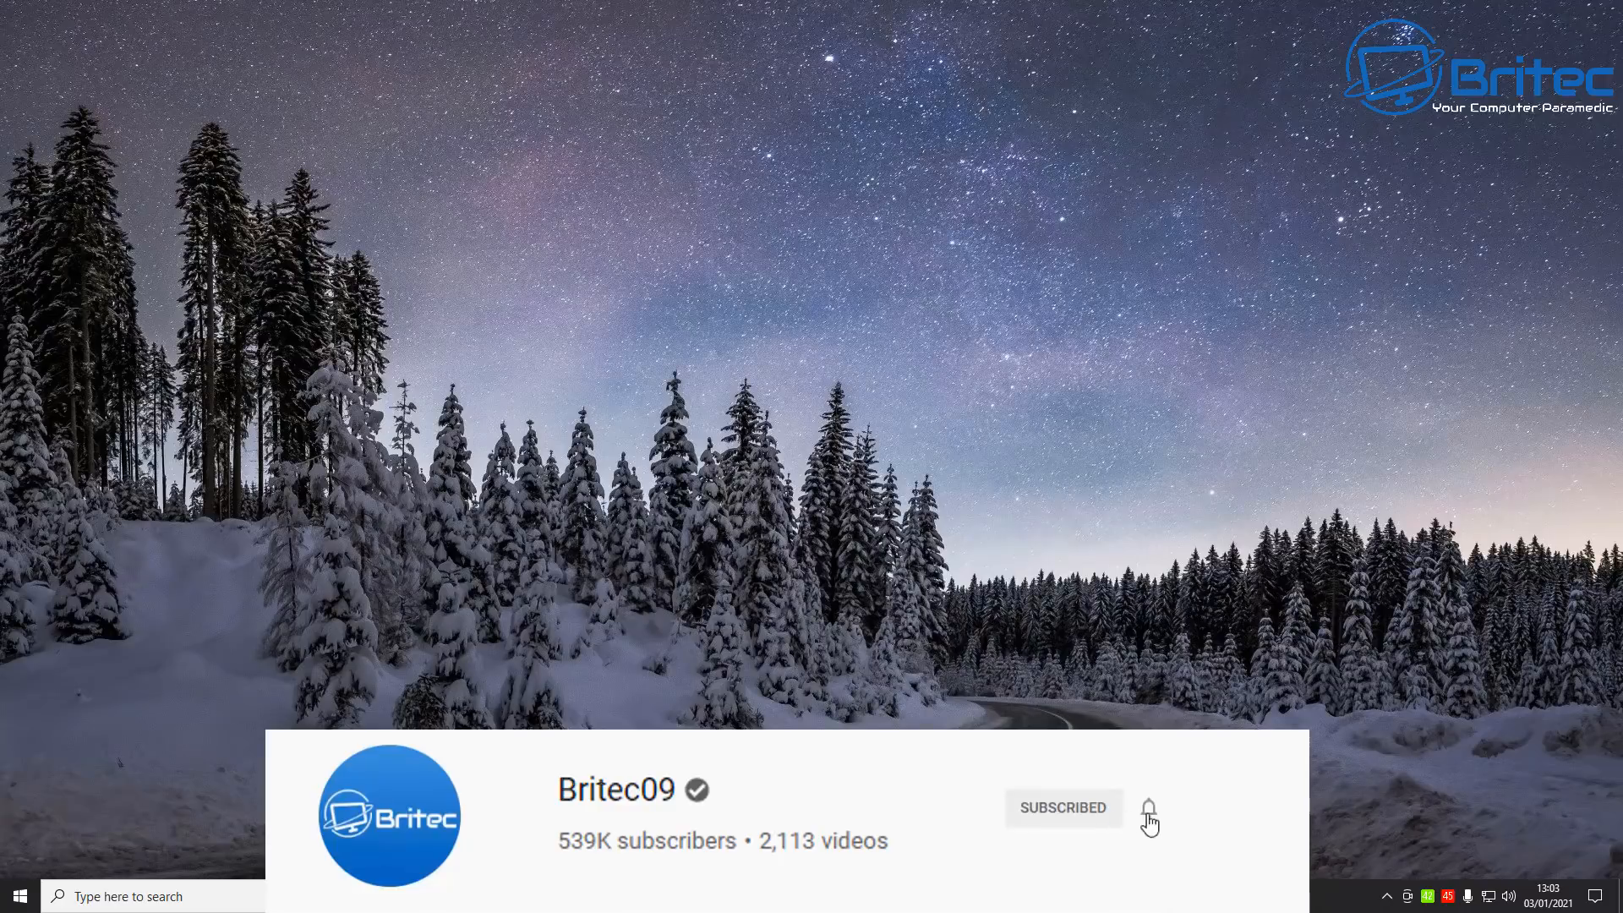
left_click(1149, 808)
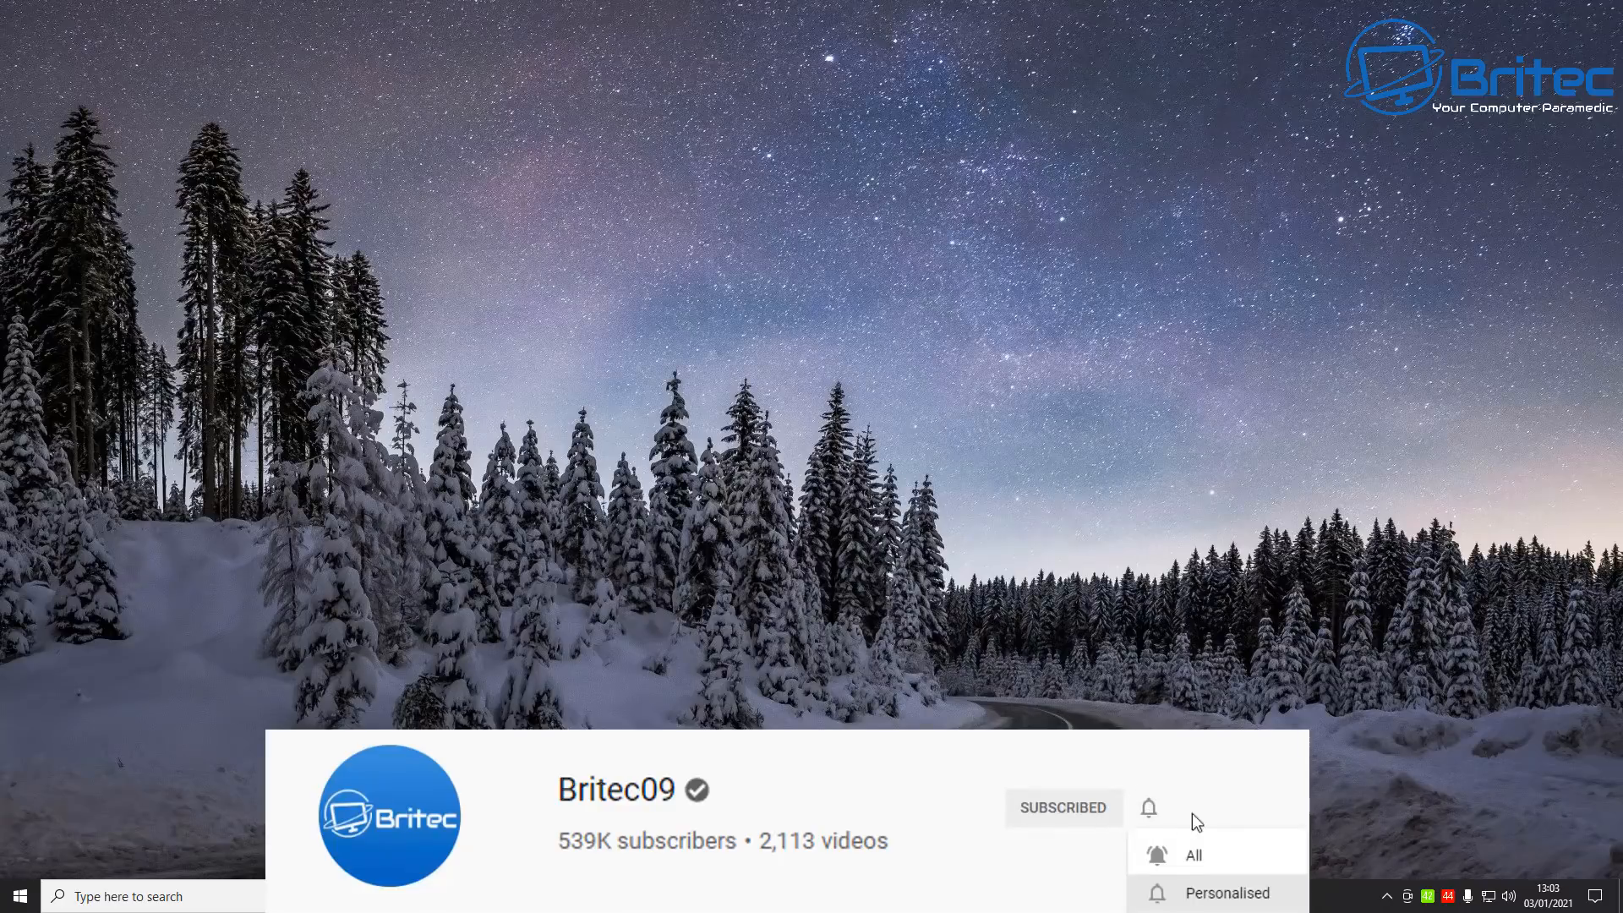
left_click(1192, 854)
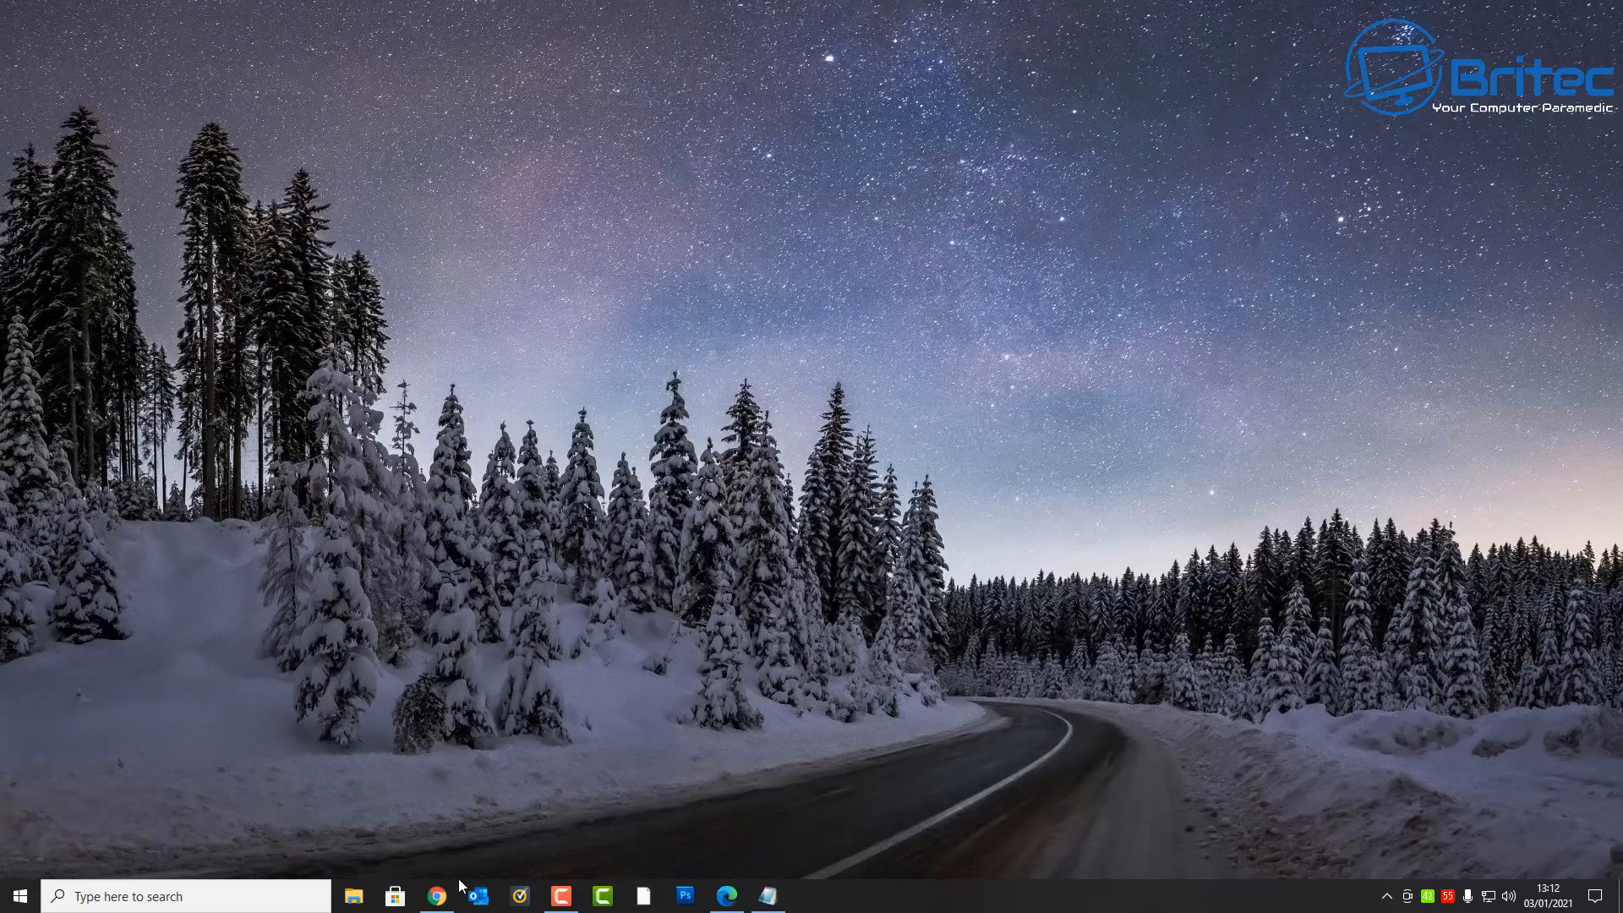
Launch Chrome from the taskbar and bring up its three-dot main menu.
left_click(436, 896)
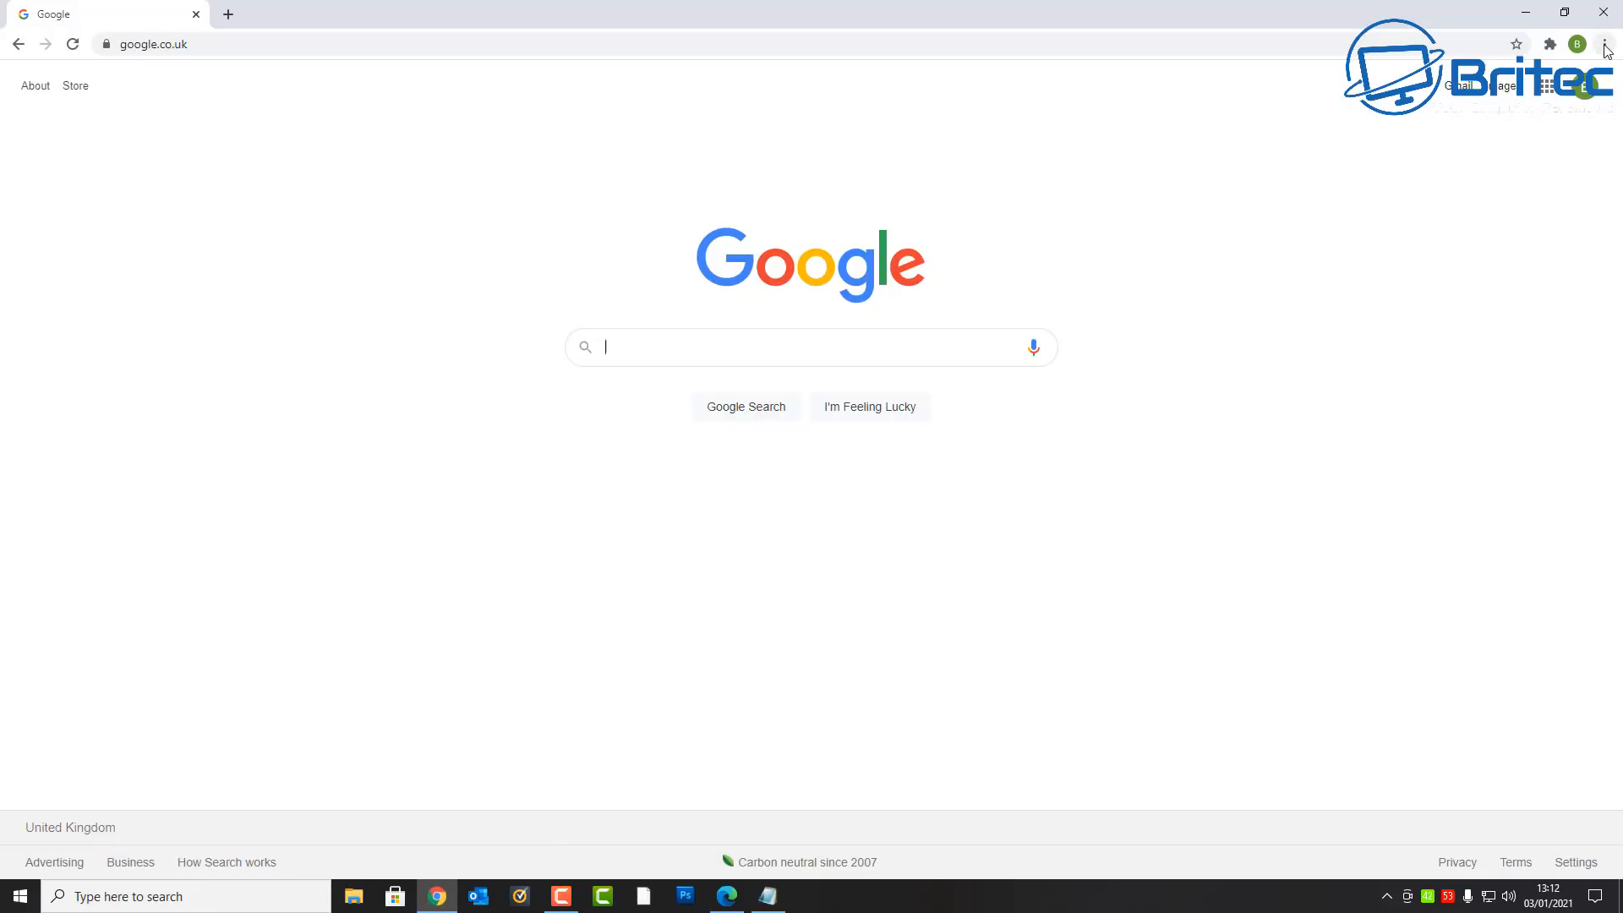
mouse_move(1605, 44)
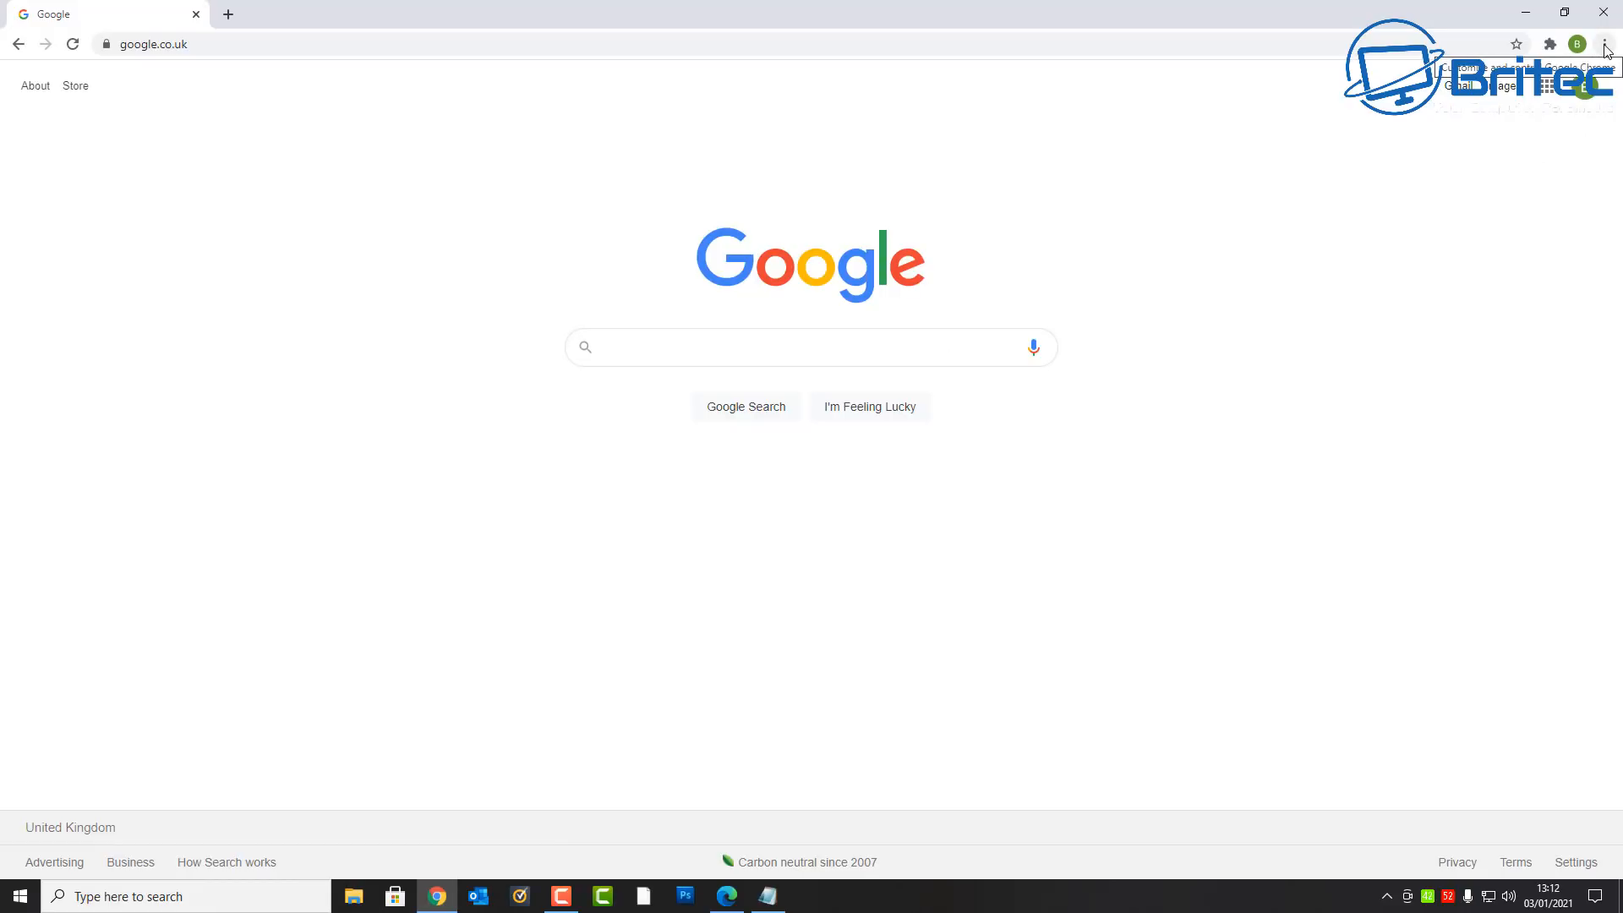
left_click(1606, 43)
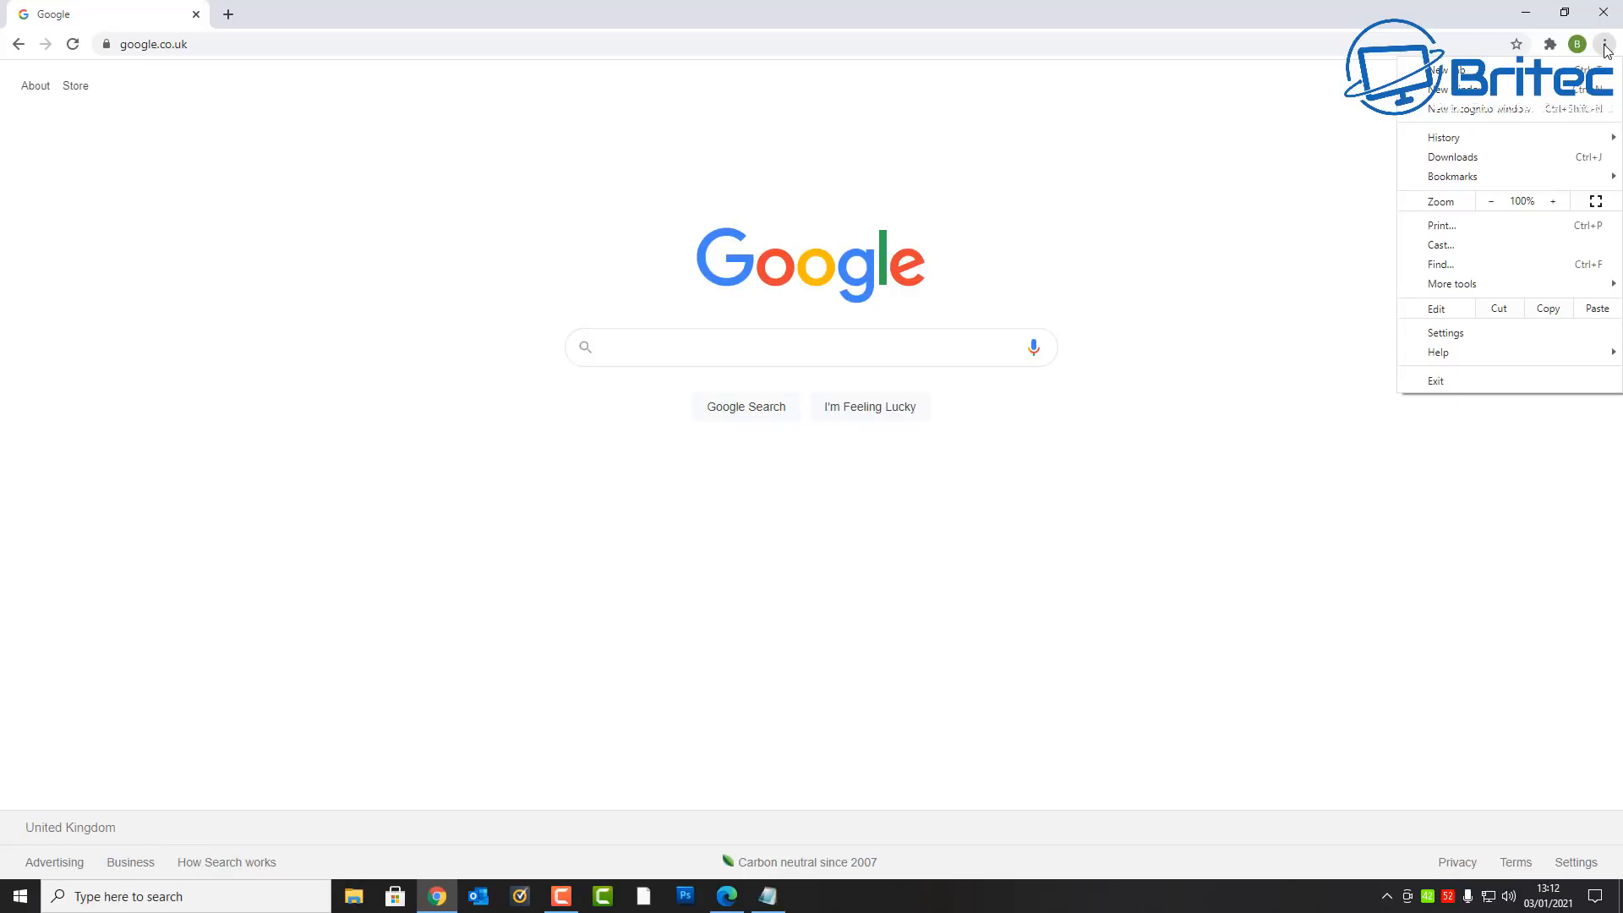
mouse_move(1446, 333)
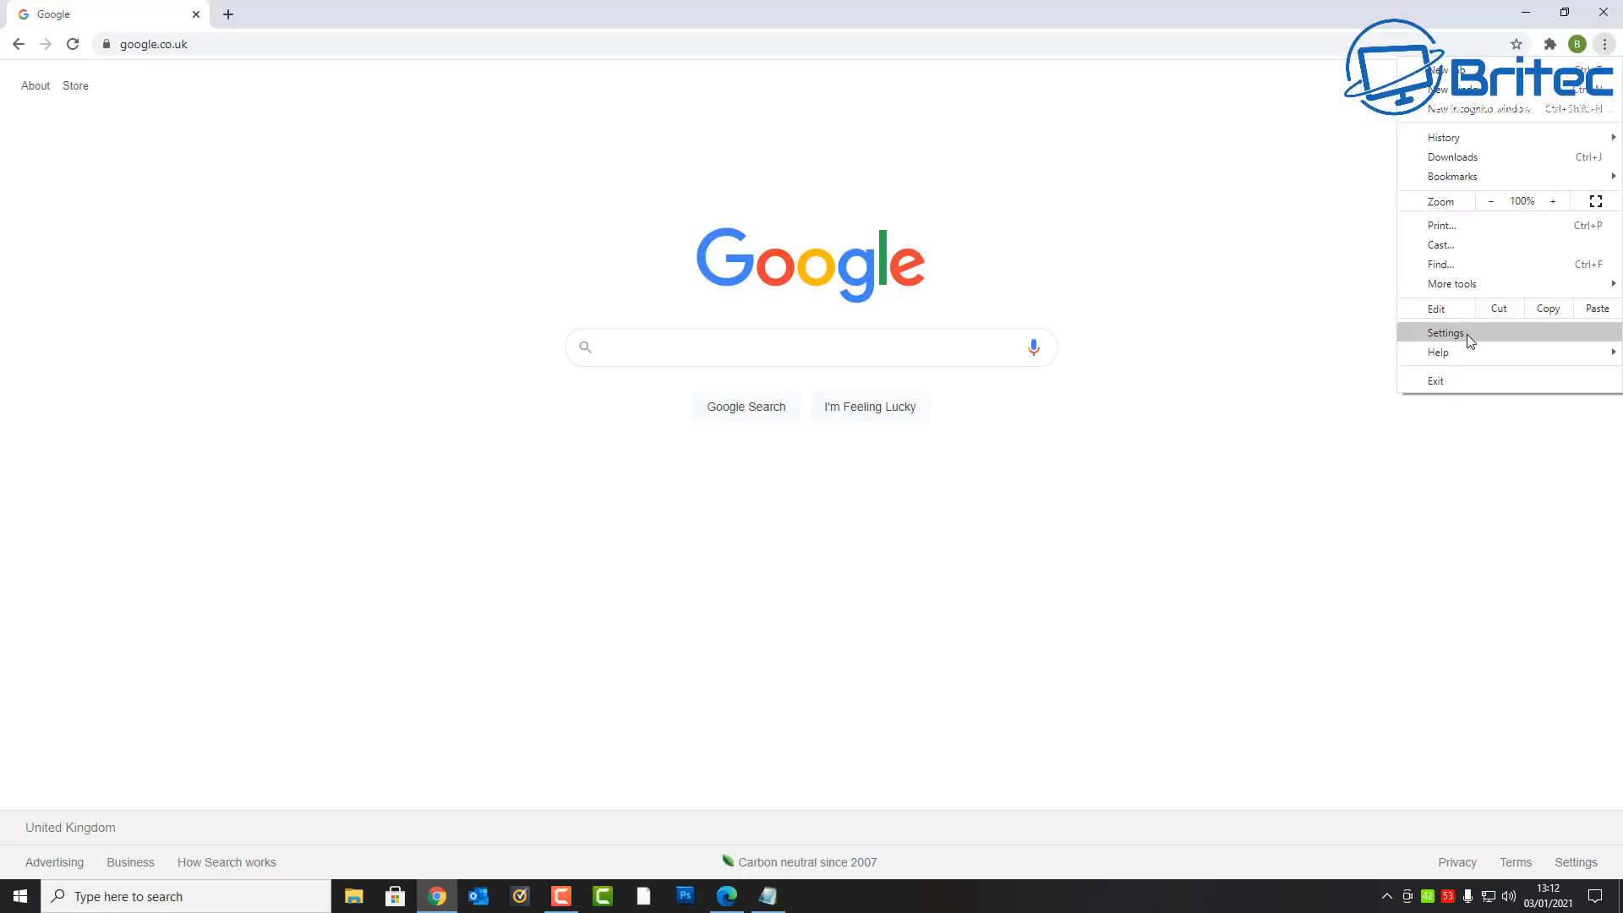
Go to Chrome Settings, expand Advanced and reach the System section's background-apps option.
left_click(1446, 333)
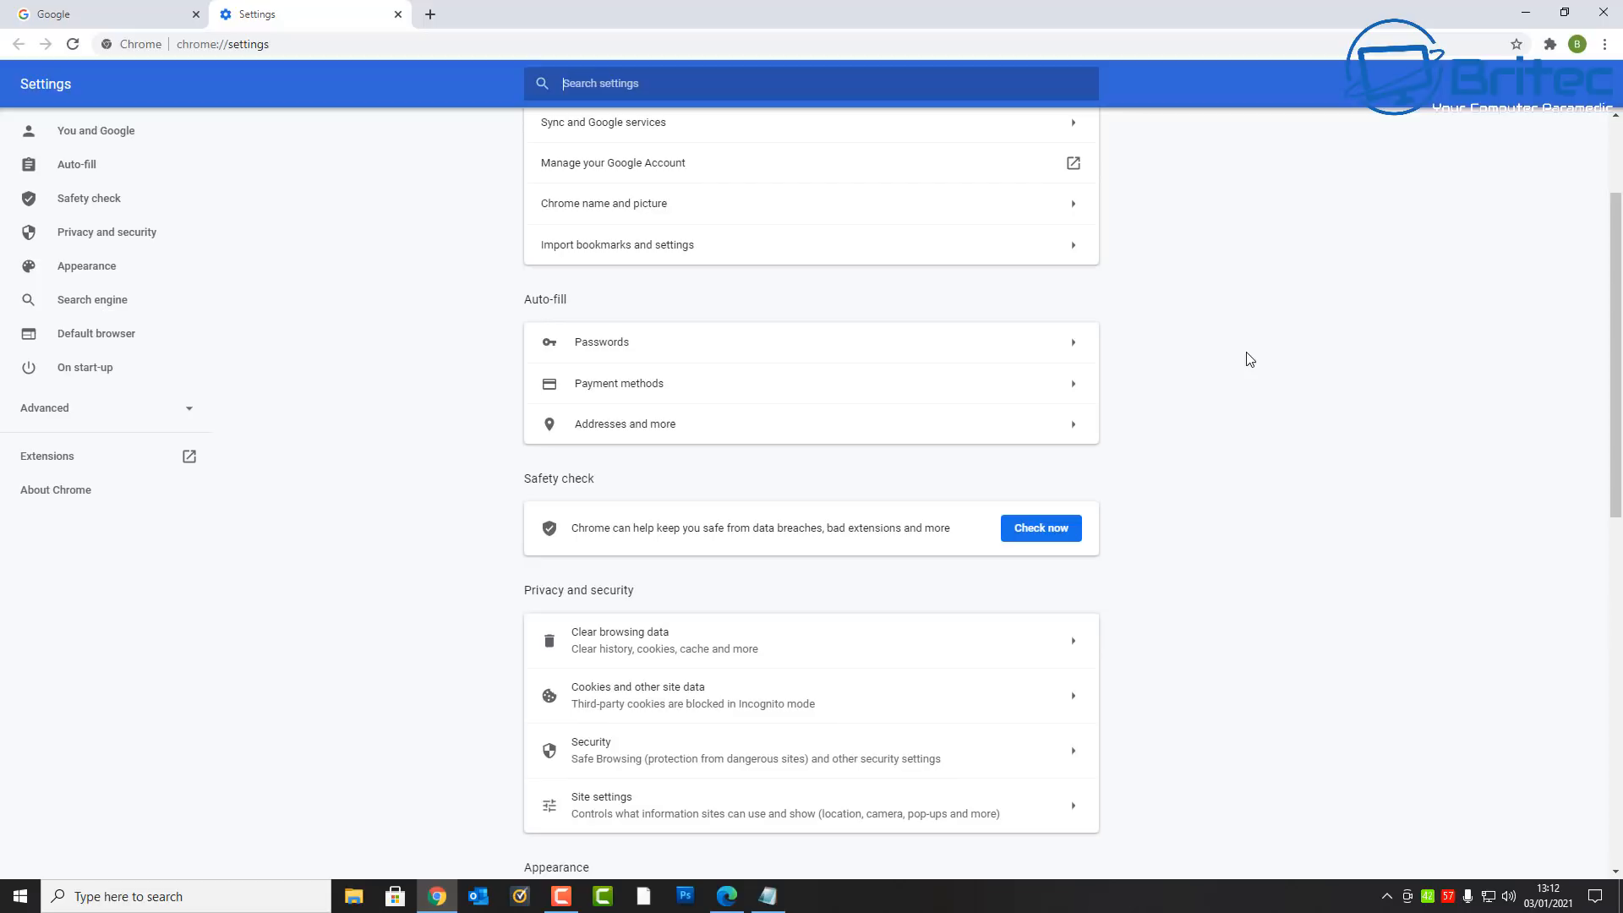
scroll("down", 3)
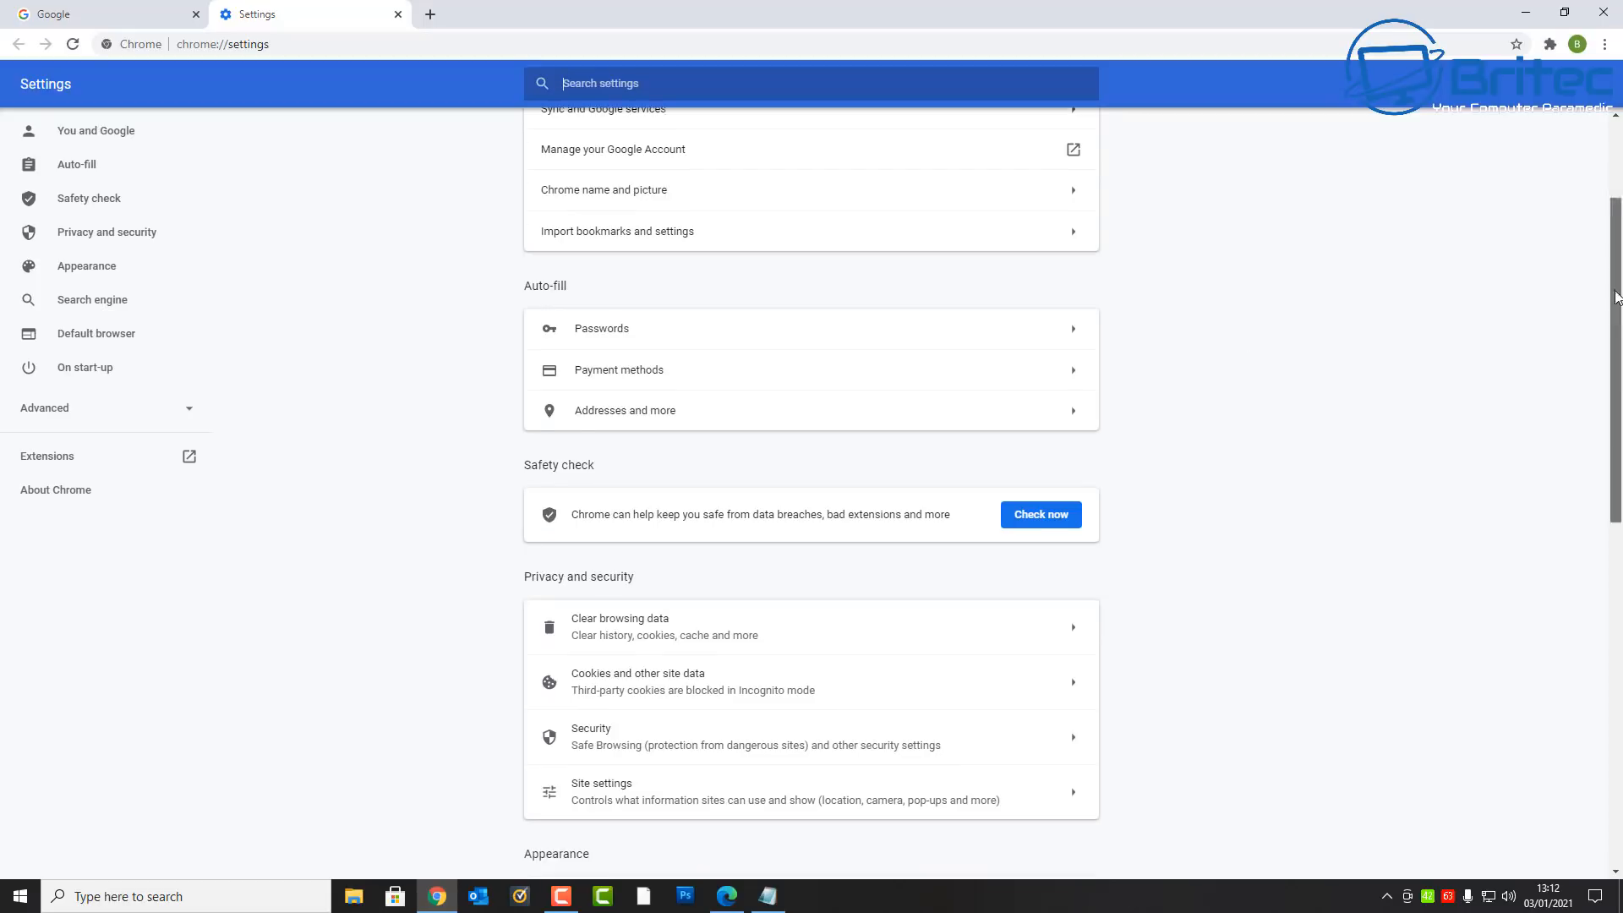
scroll("down", 3)
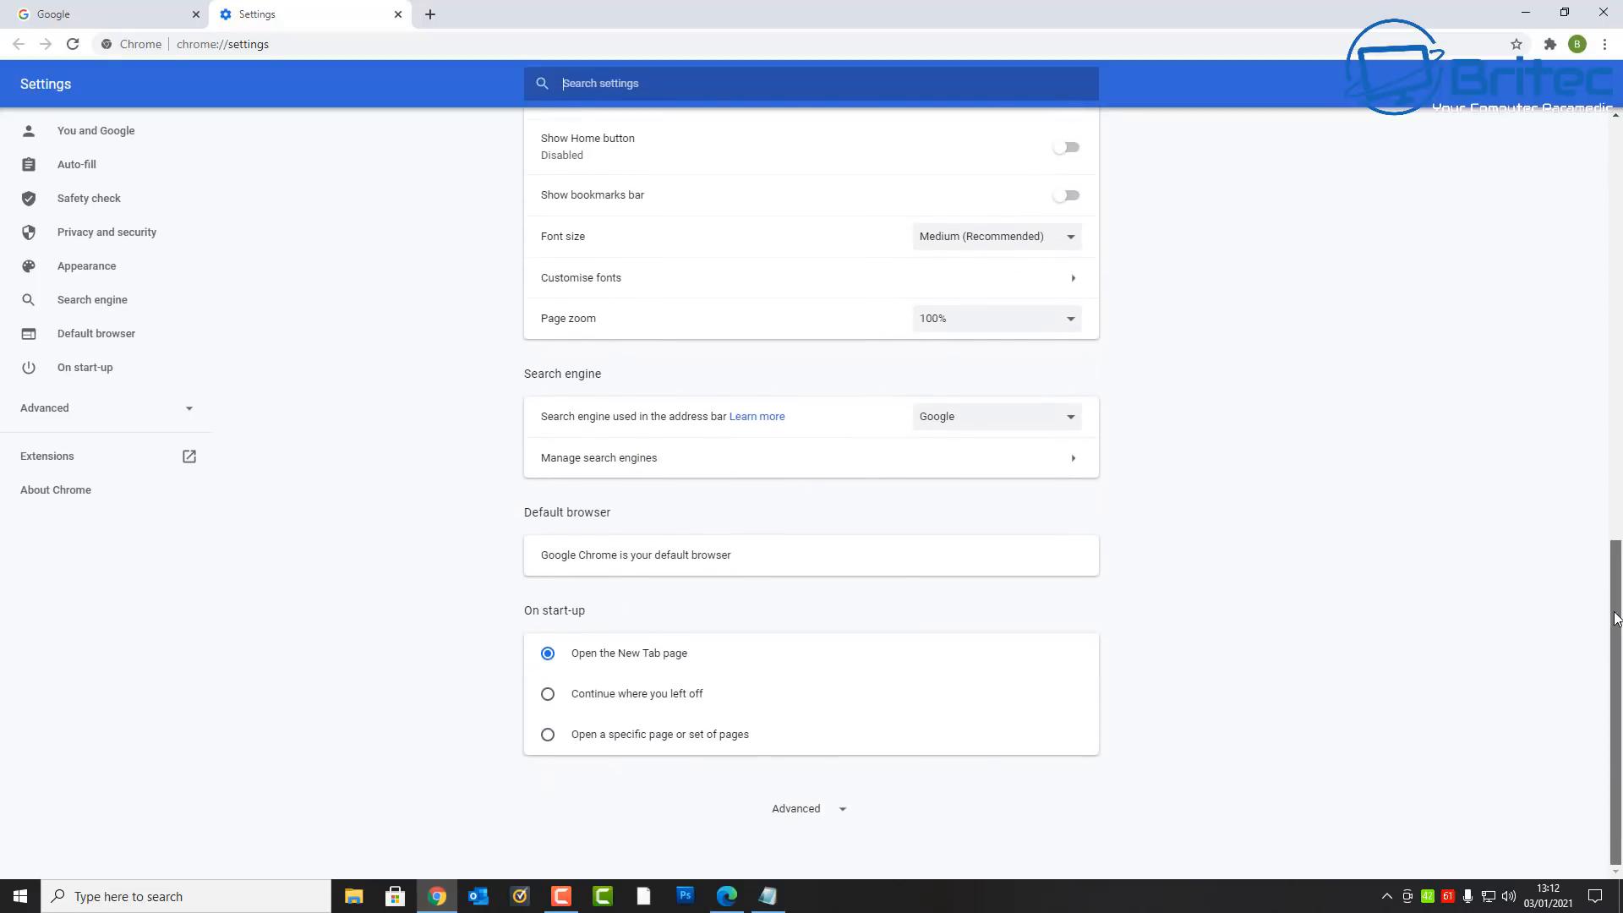
mouse_move(807, 816)
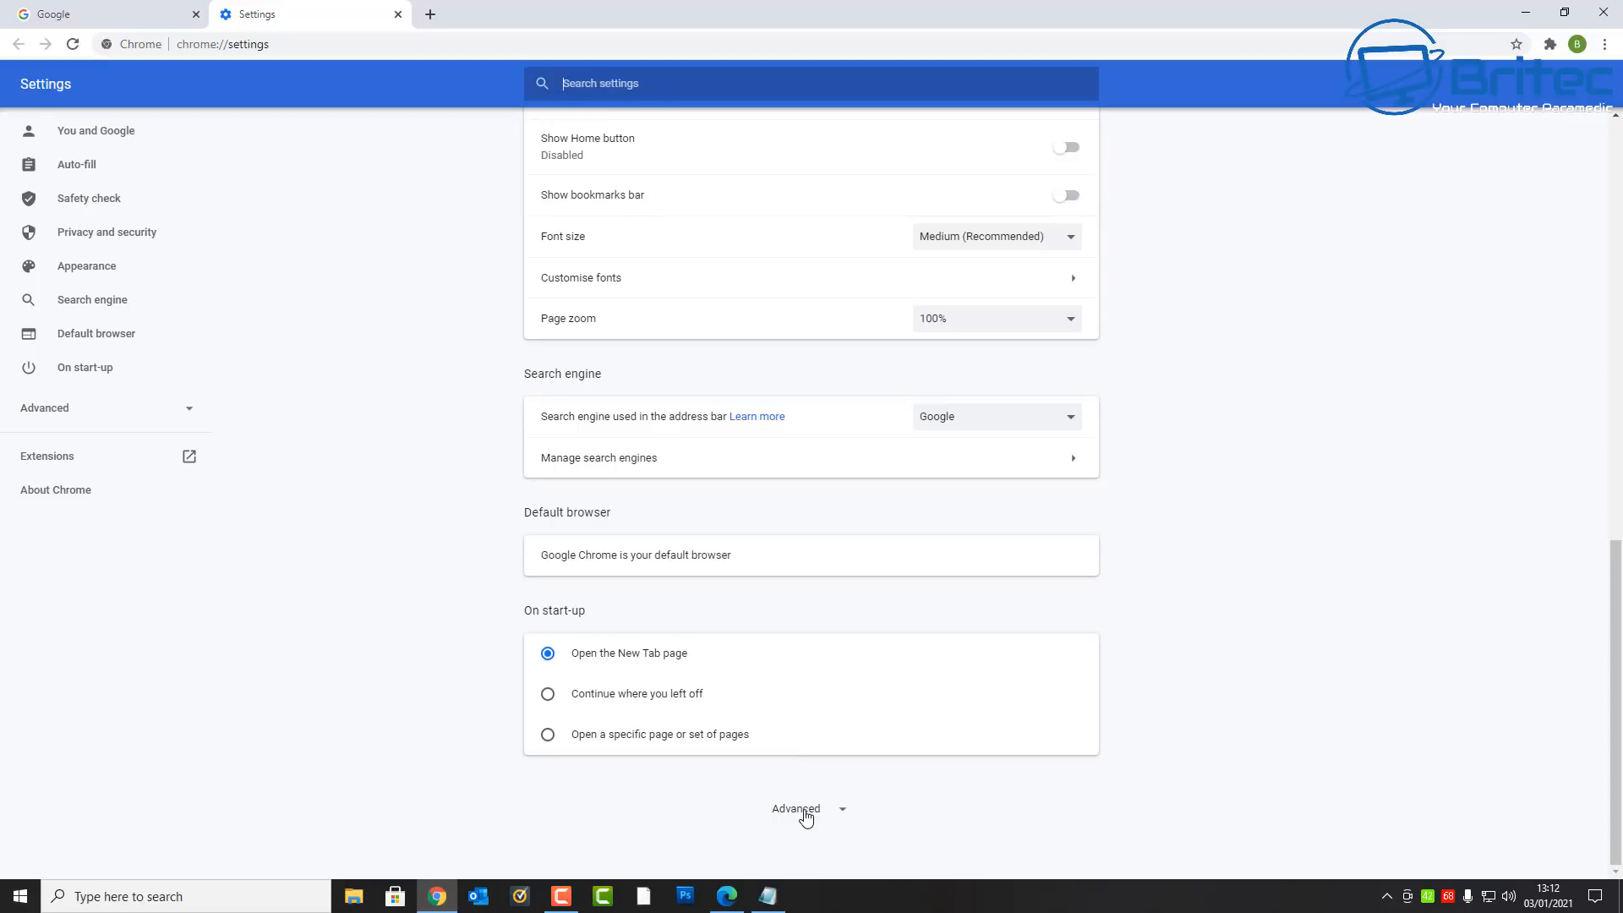
left_click(796, 809)
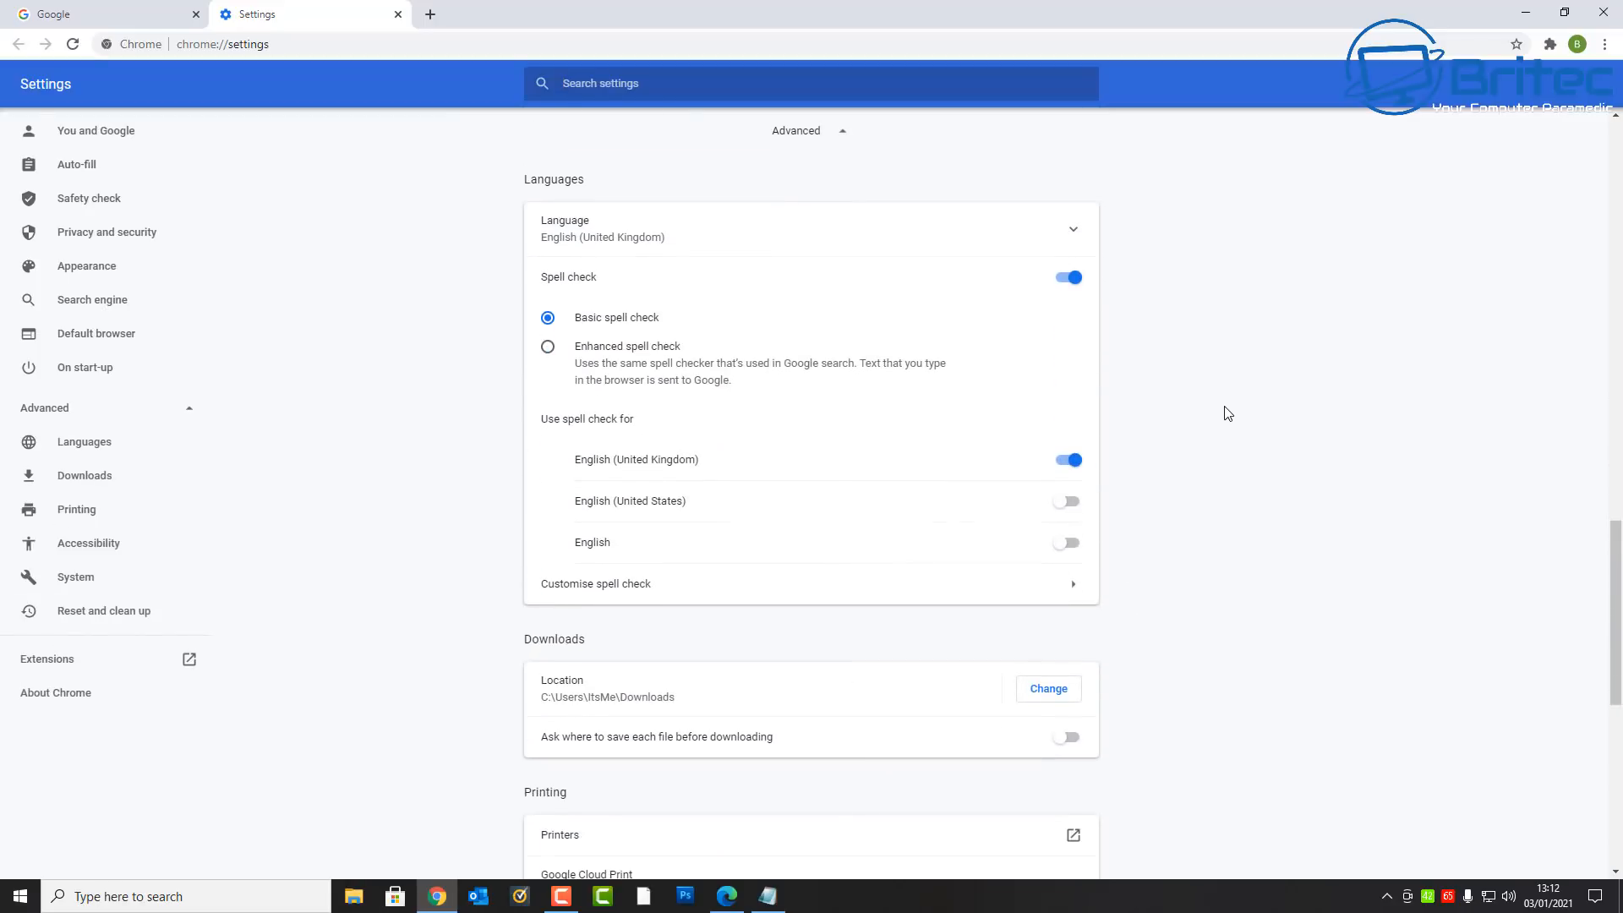
scroll("down", 3)
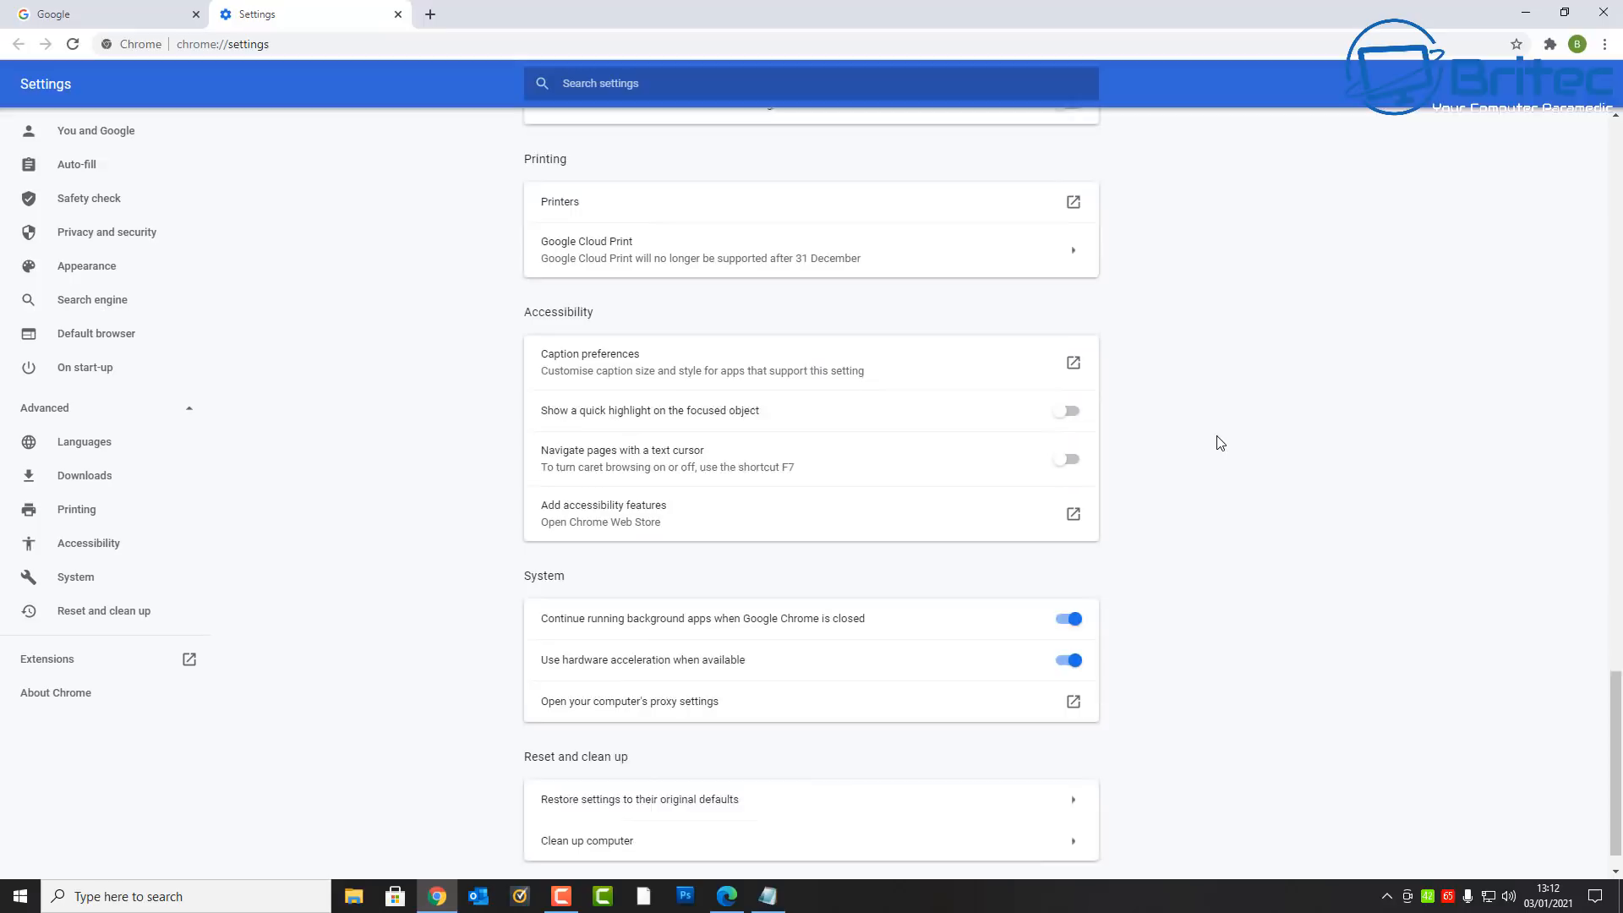
scroll("down", 3)
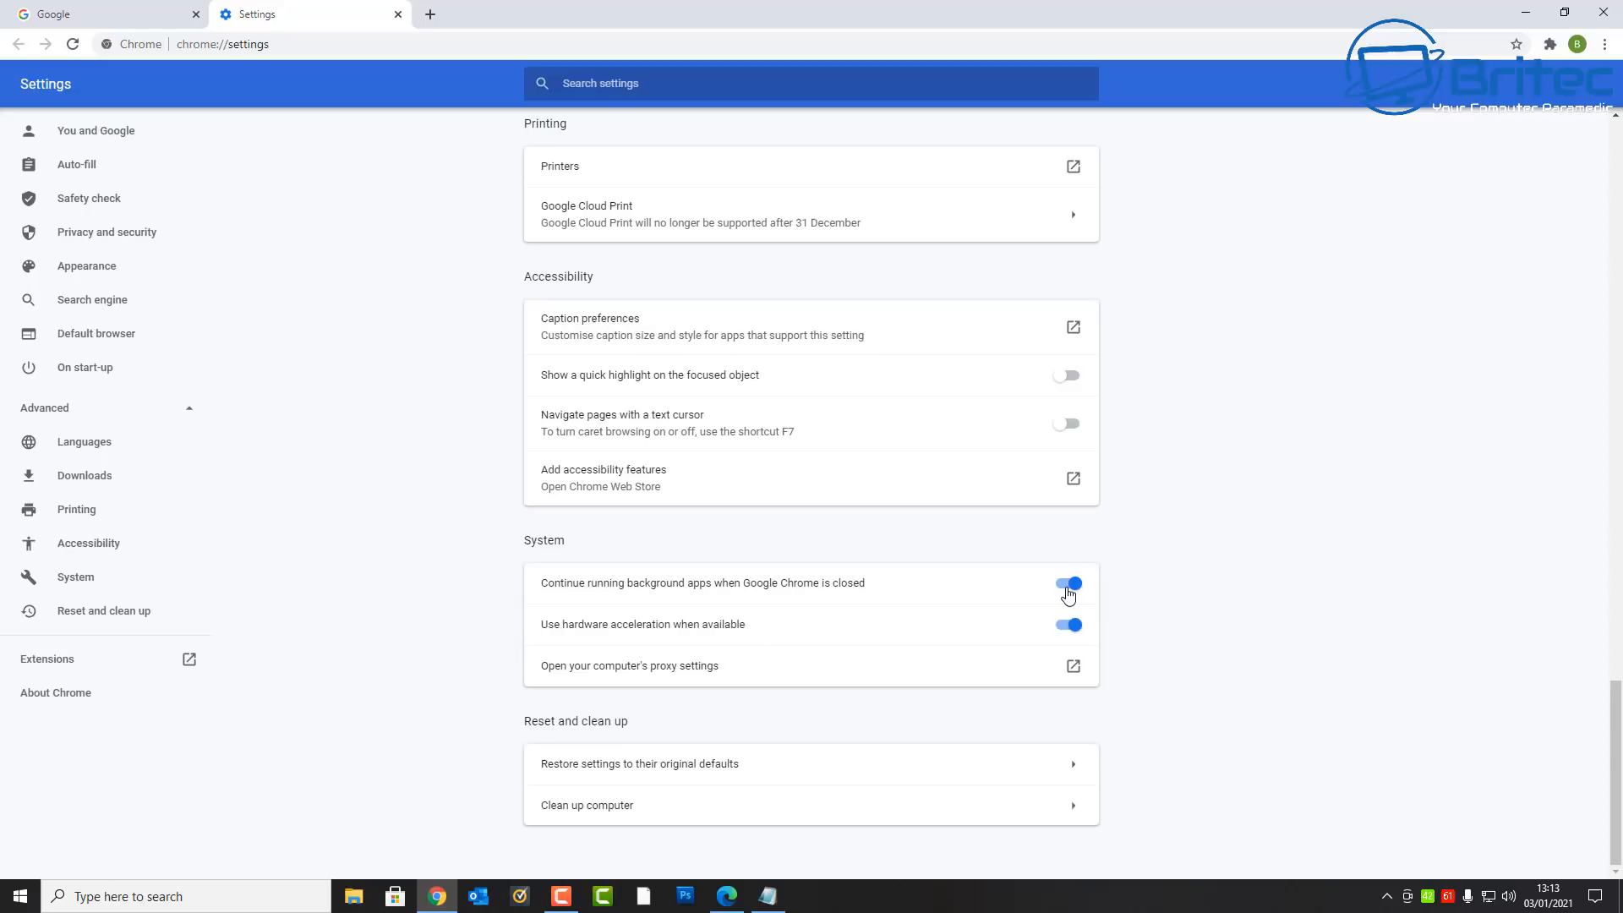
Switch off 'Continue running background apps when Google Chrome is closed'.
left_click(1067, 583)
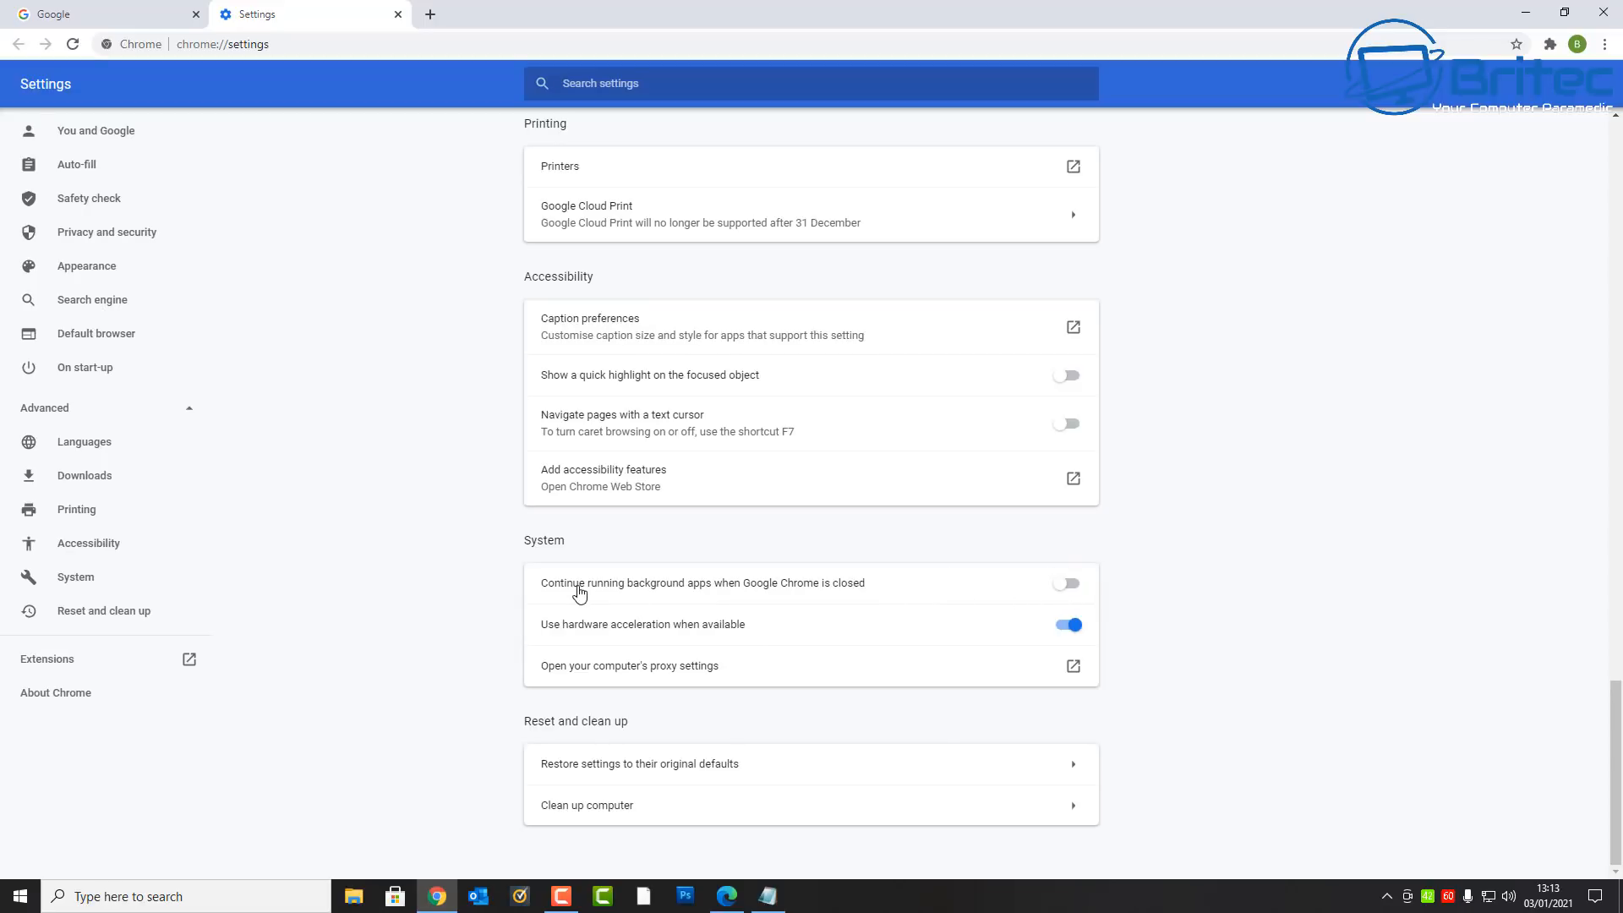
mouse_move(791, 597)
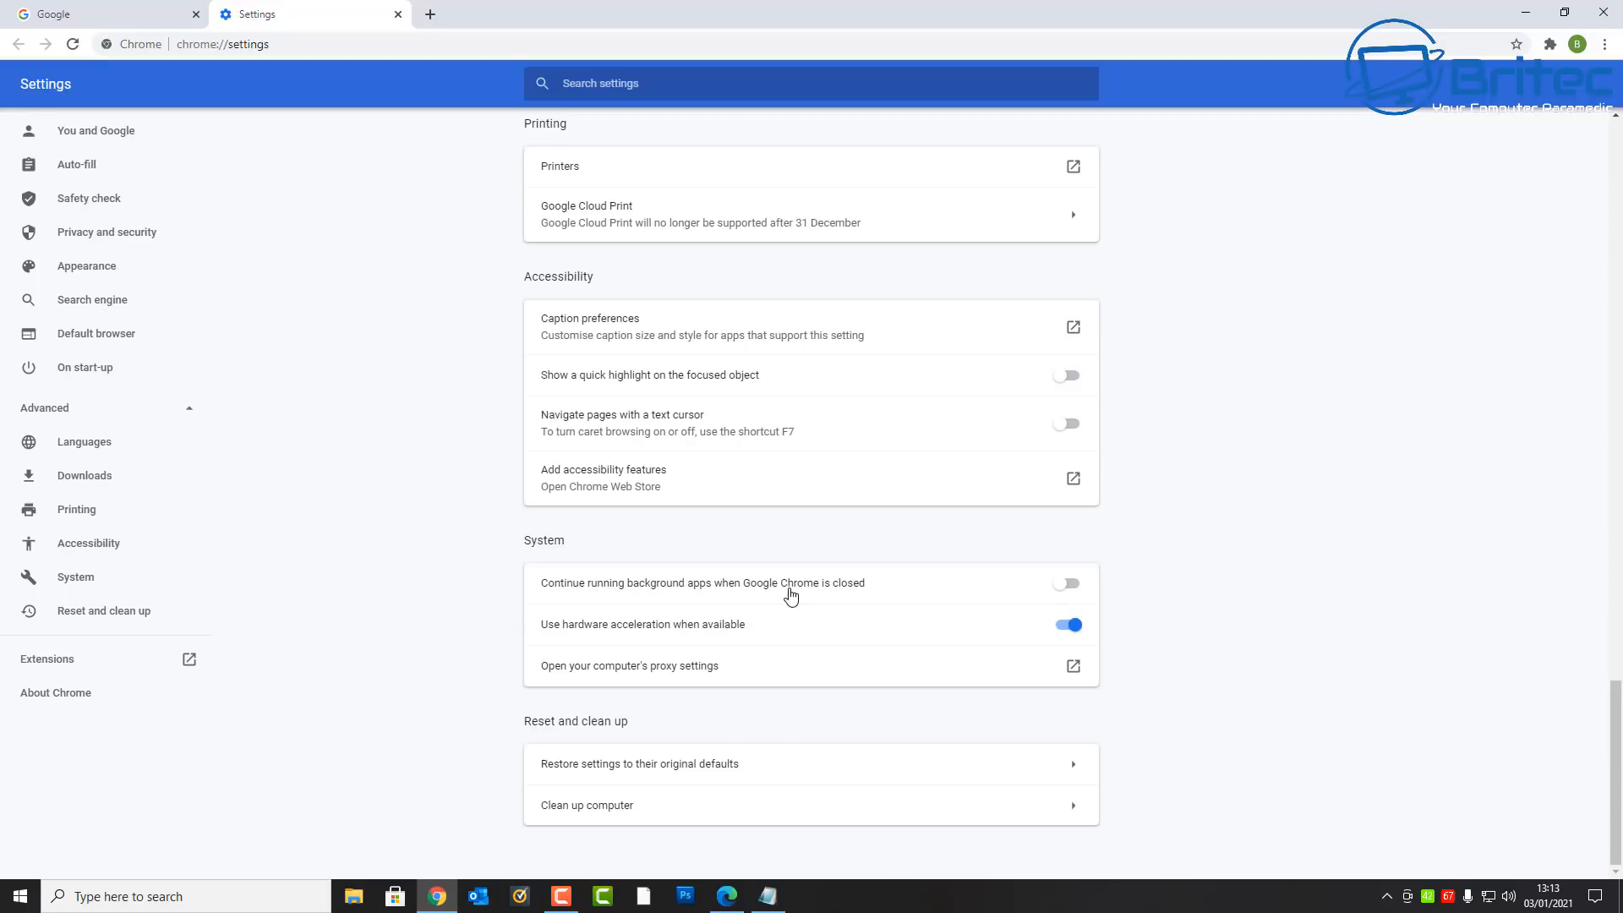
mouse_move(807, 597)
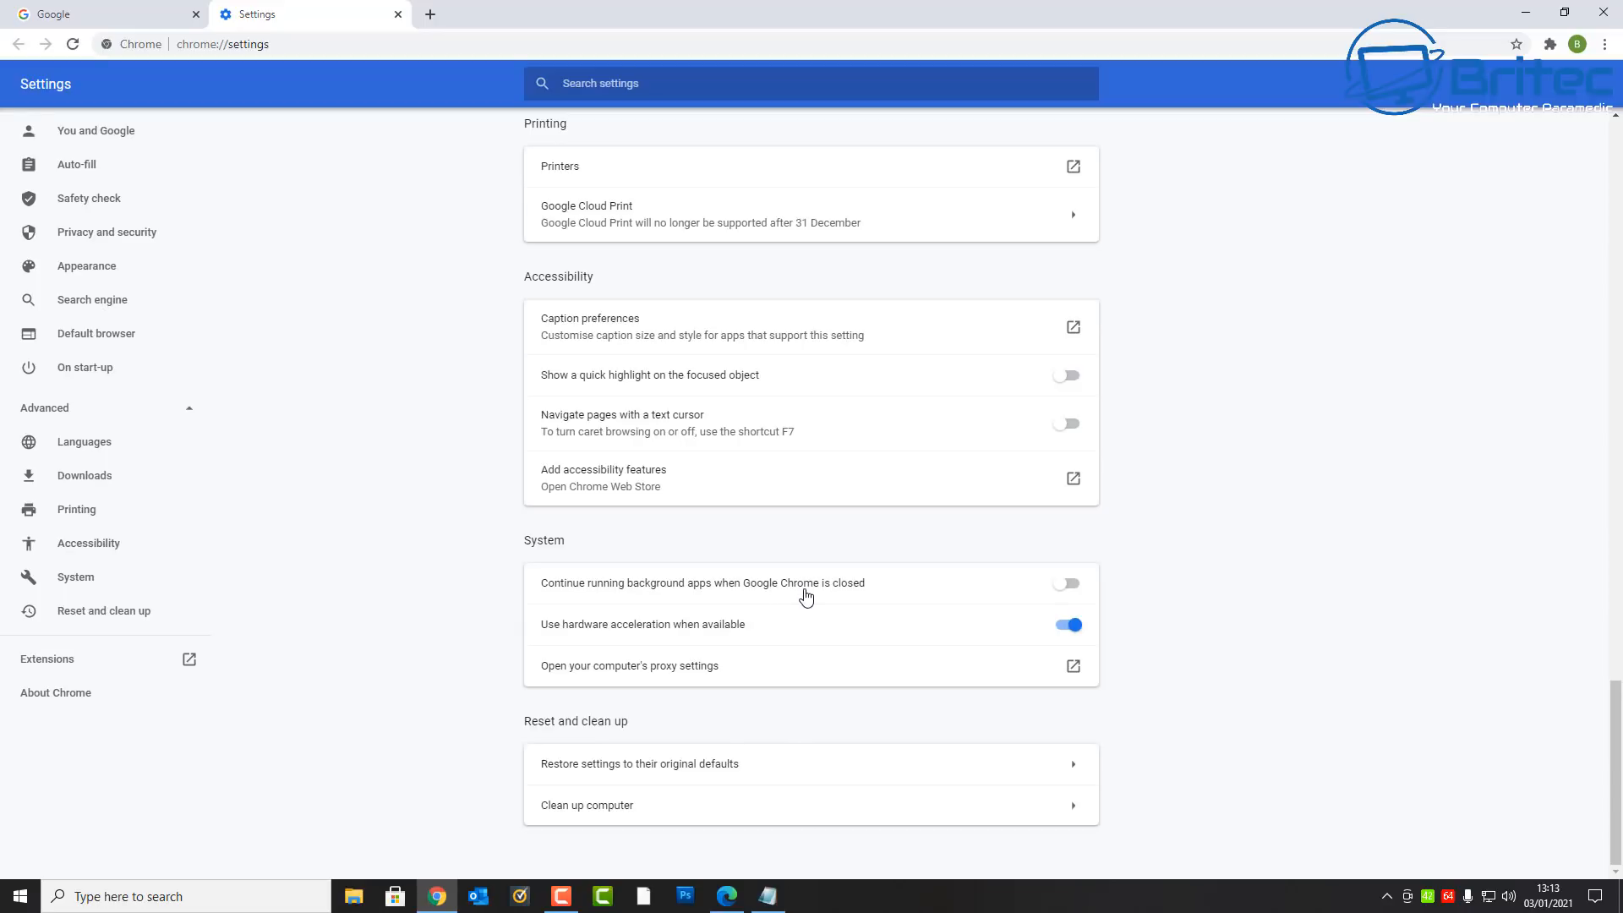
mouse_move(1410, 122)
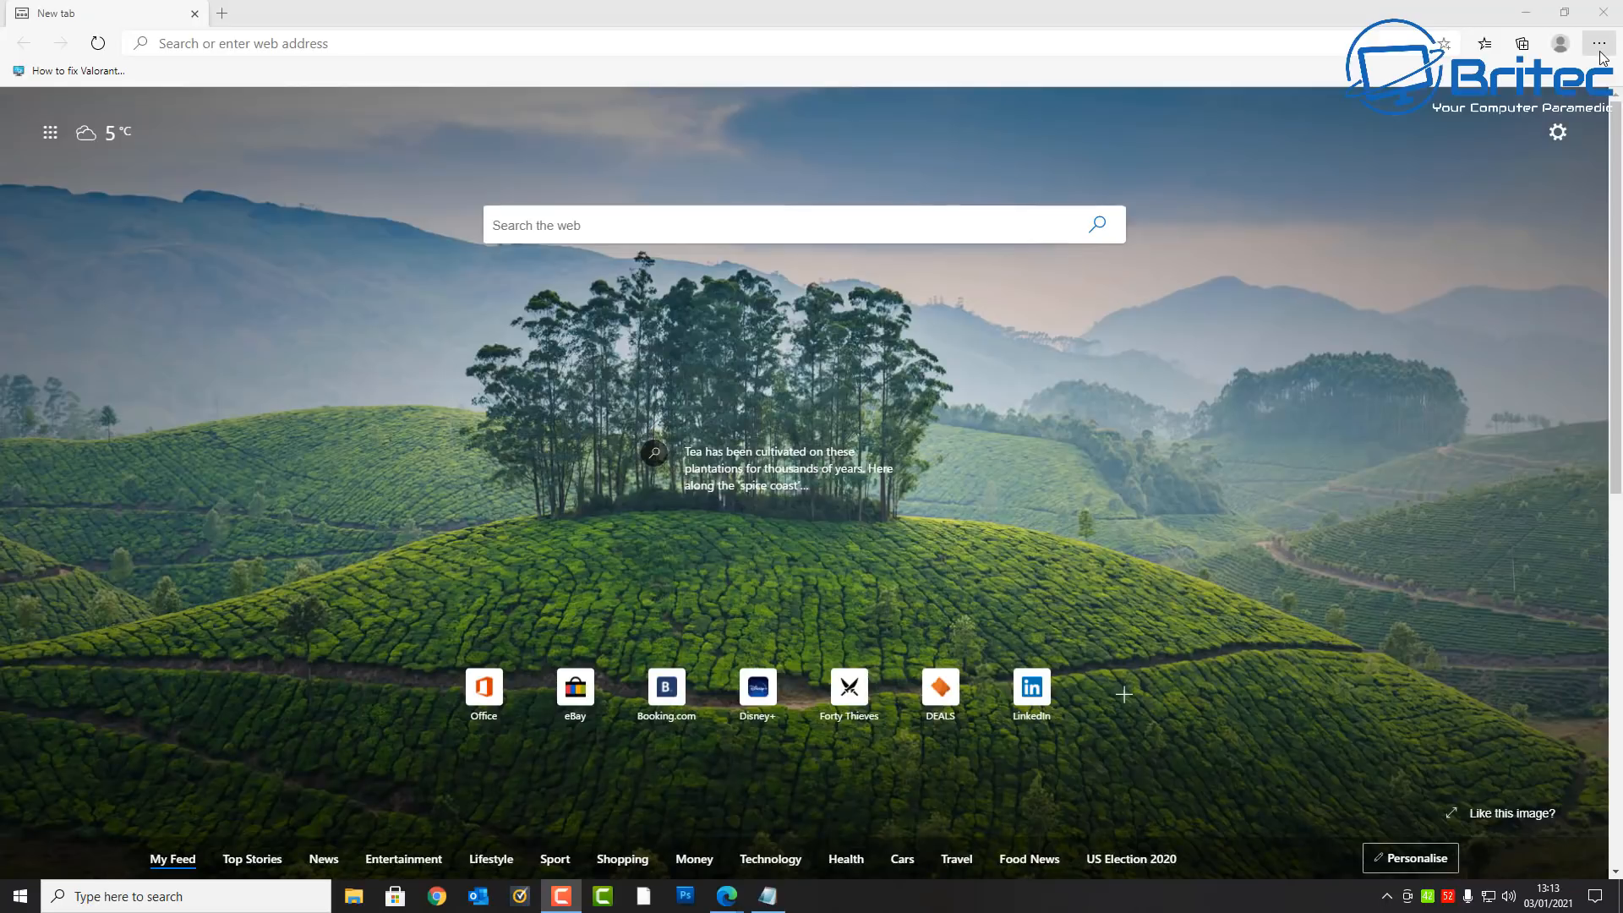
Reach Edge's Settings page via the three-dot Settings and more menu.
left_click(1600, 44)
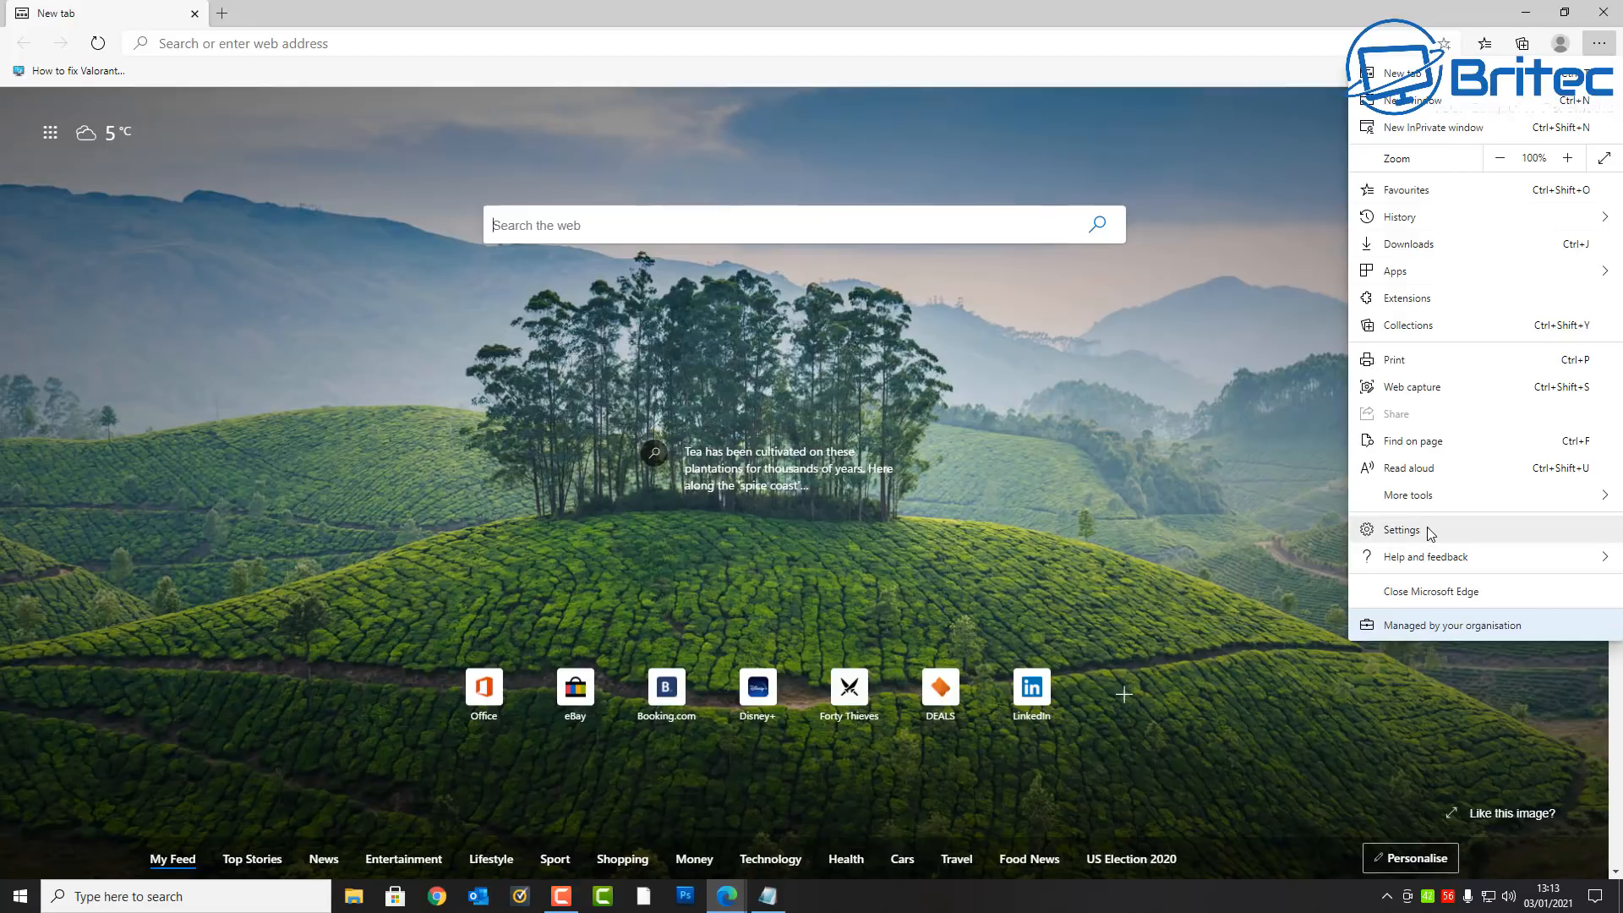
left_click(1401, 529)
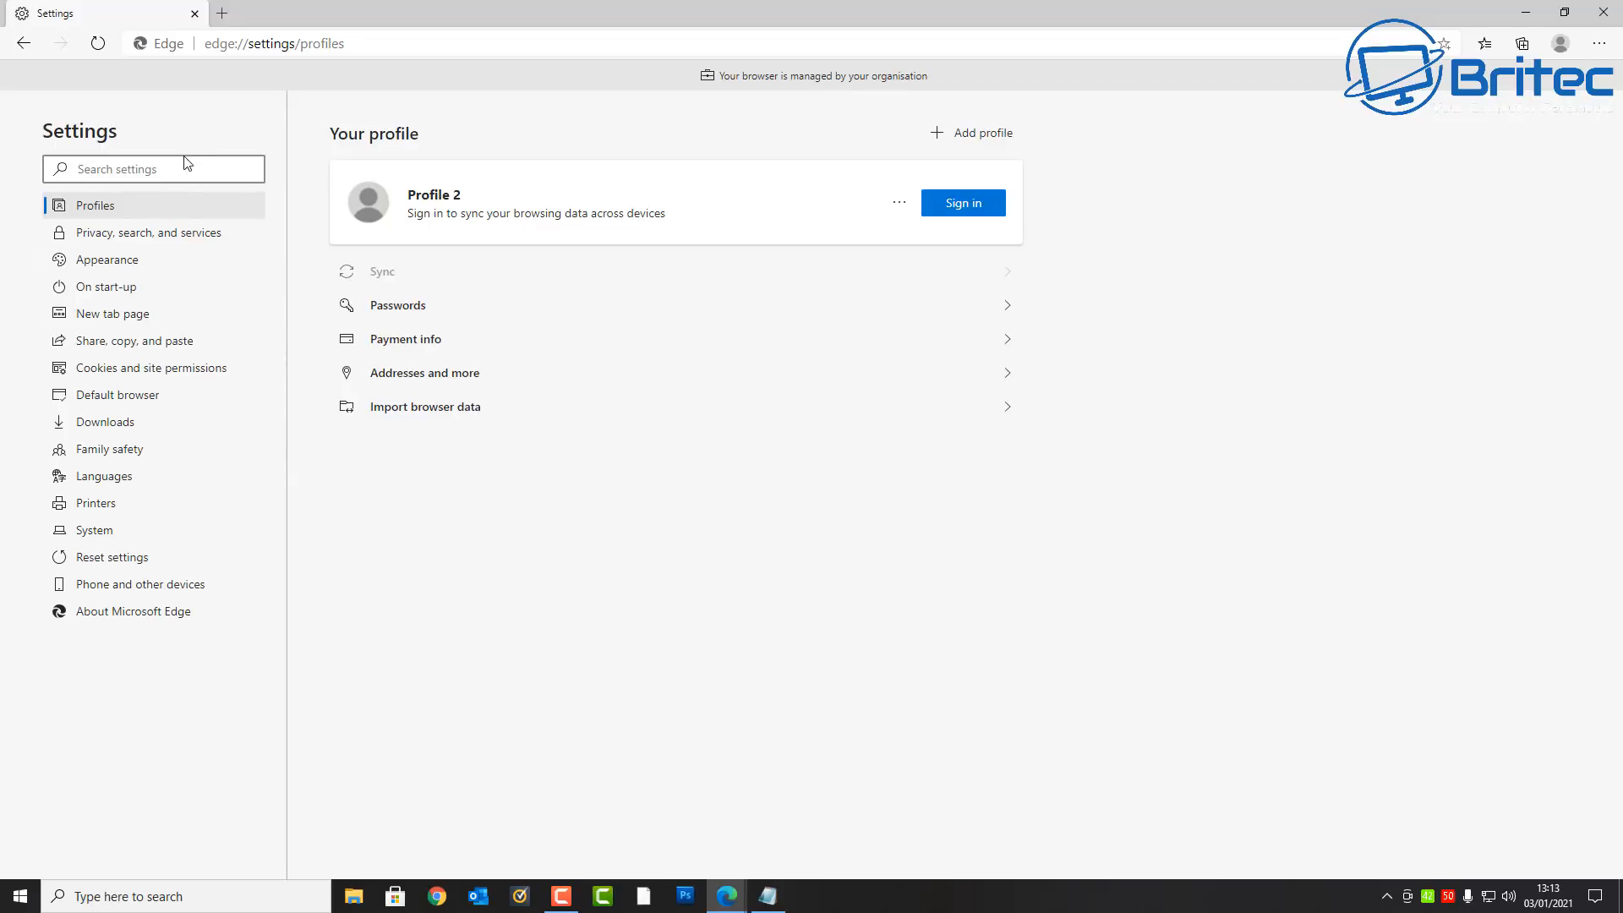
mouse_move(121, 537)
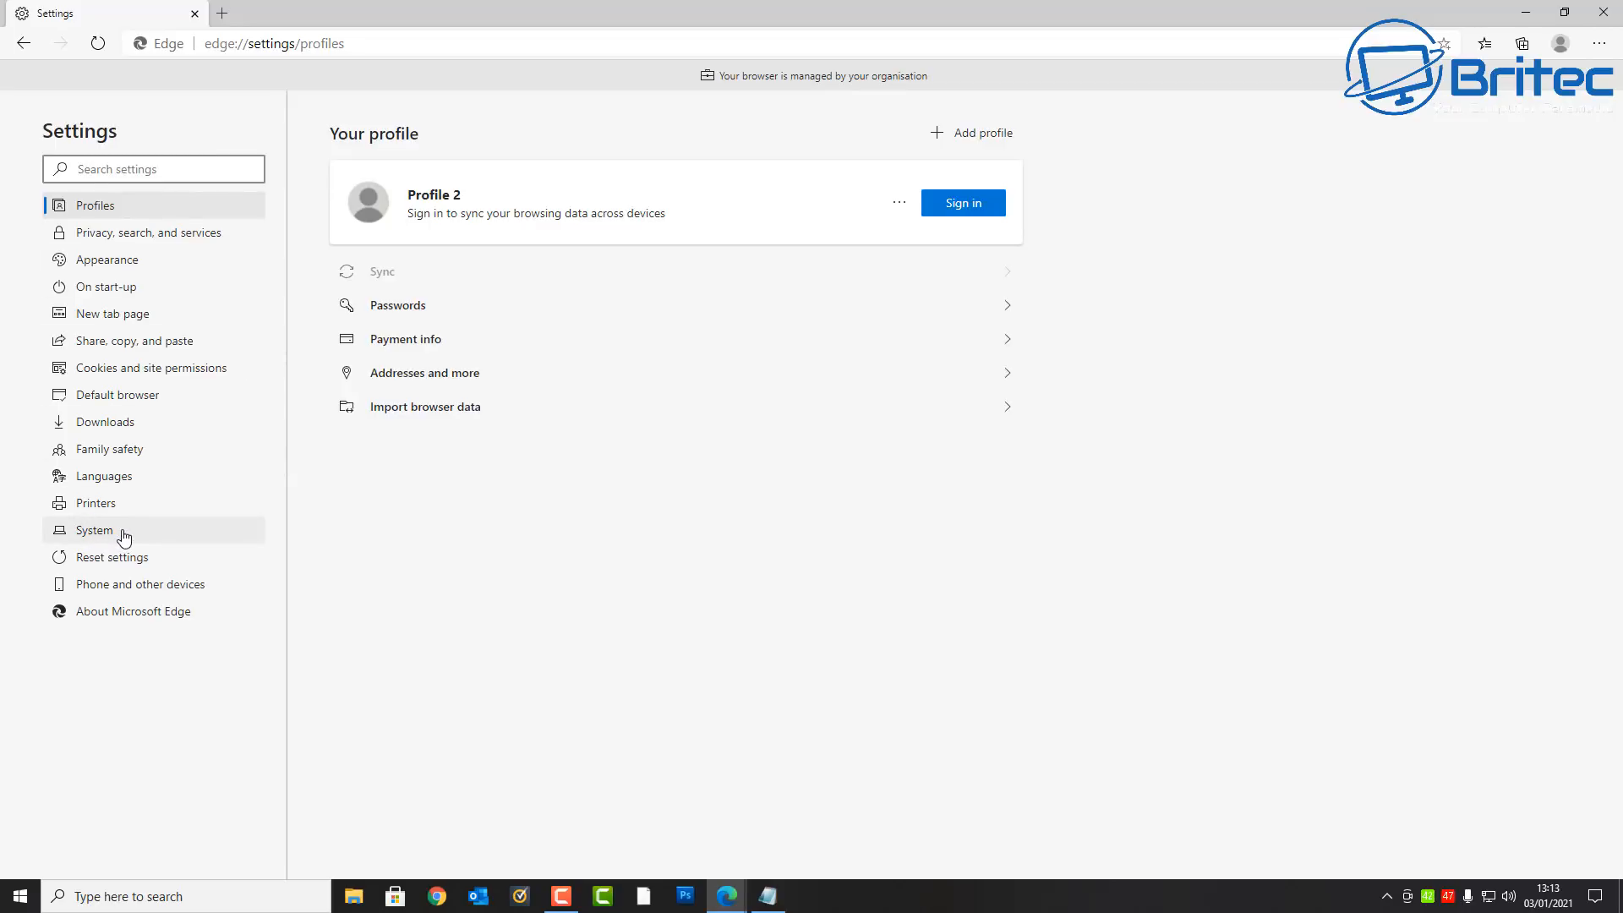
mouse_move(95, 530)
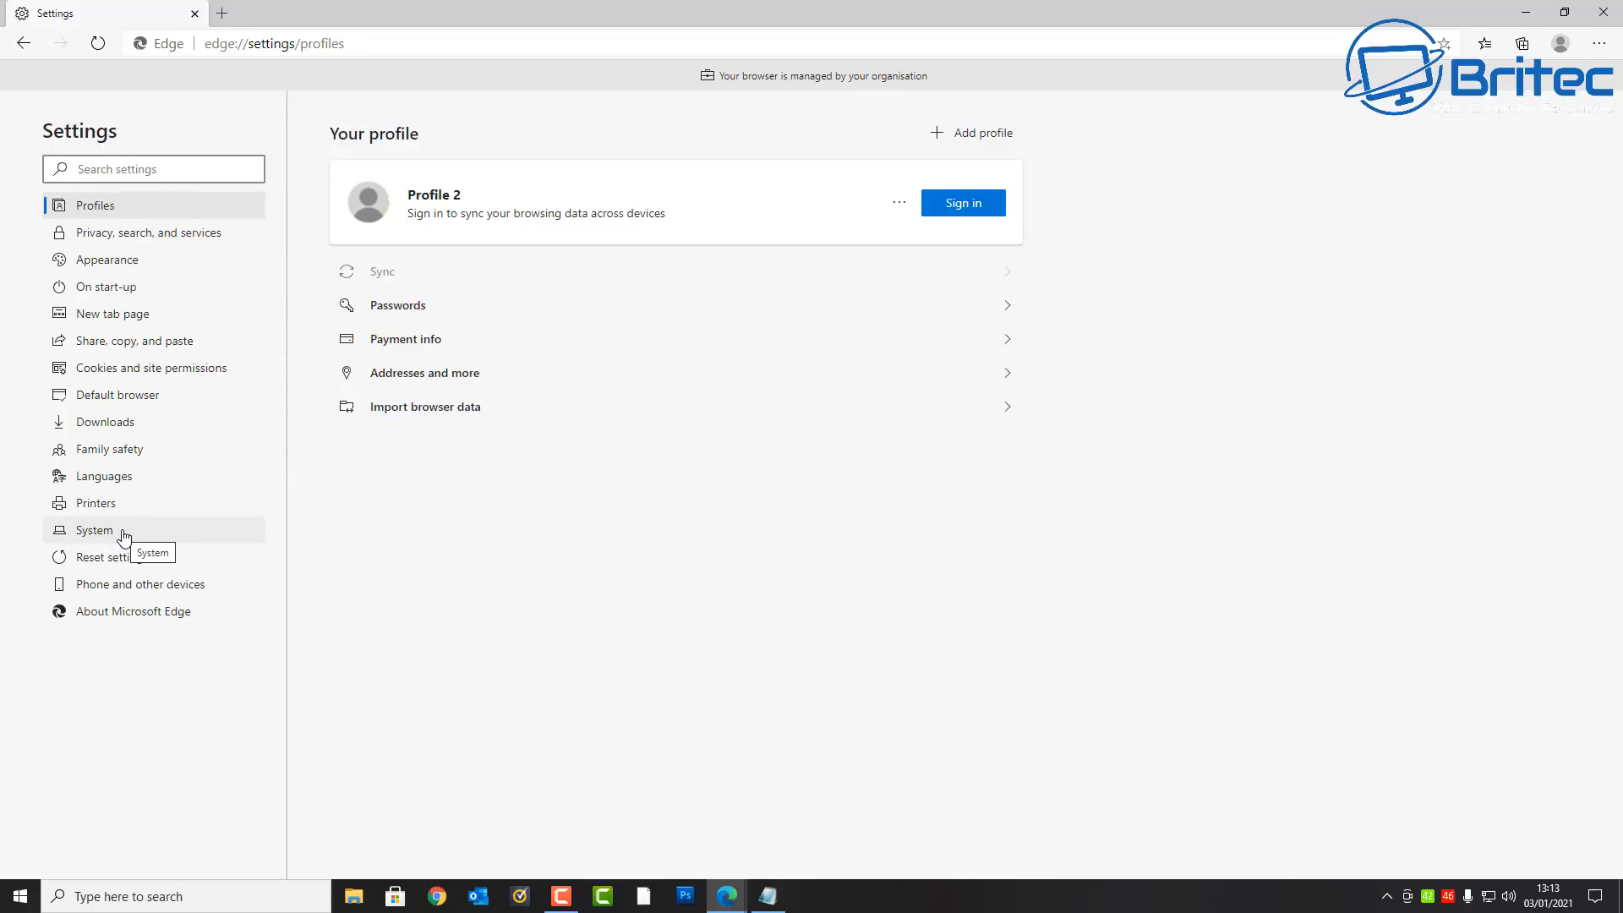
In Edge System settings, switch off background apps after close, then close Edge.
left_click(95, 529)
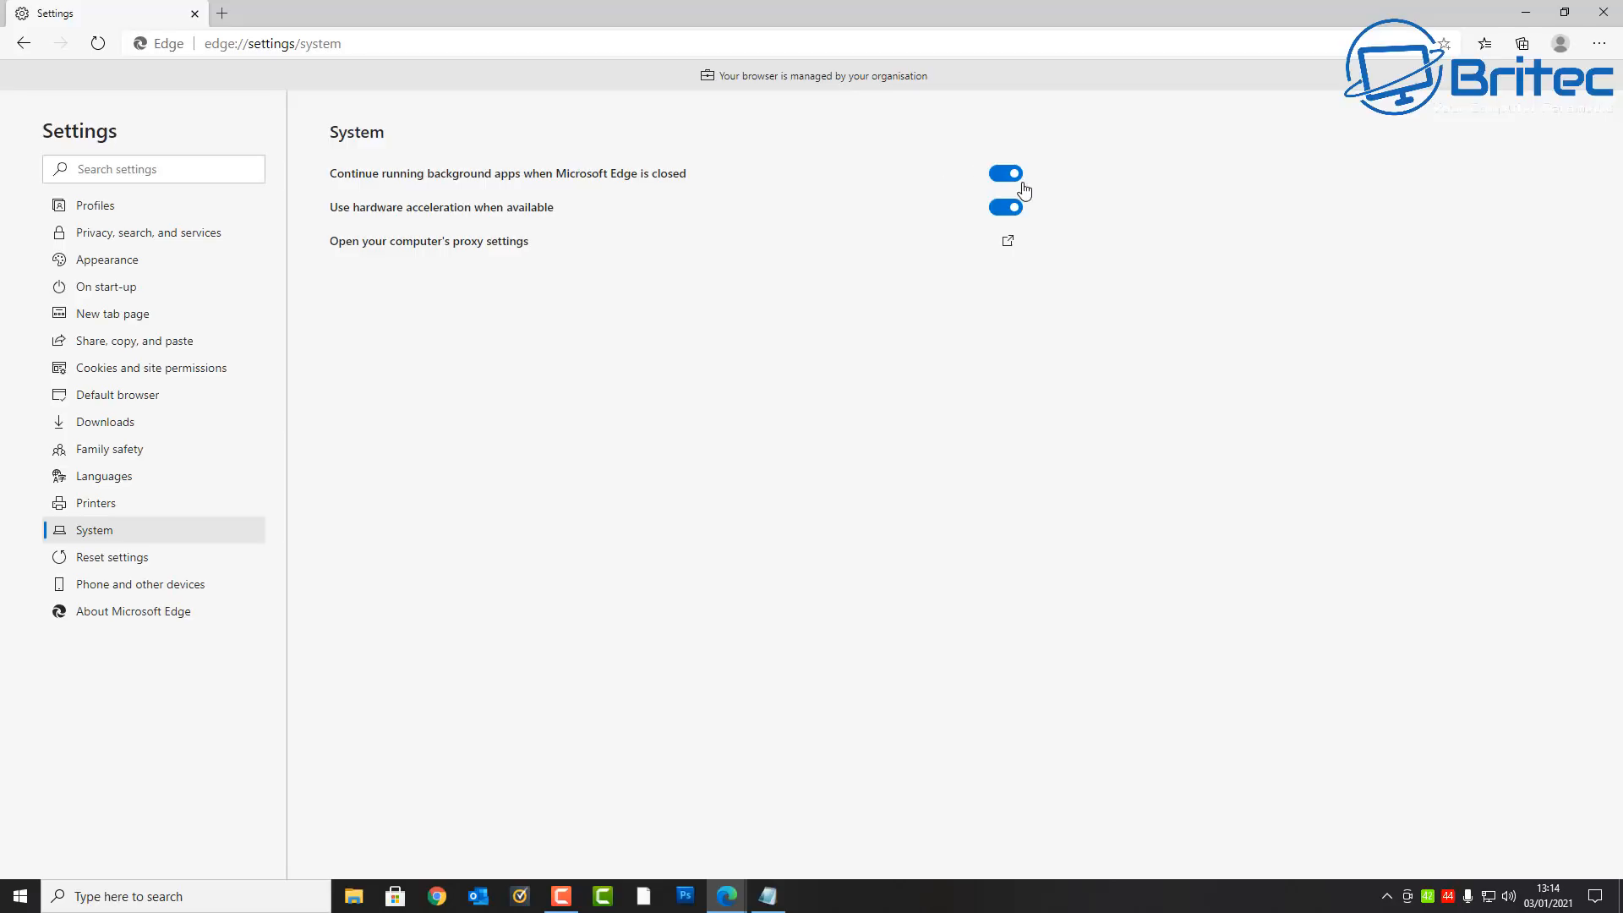
left_click(1004, 172)
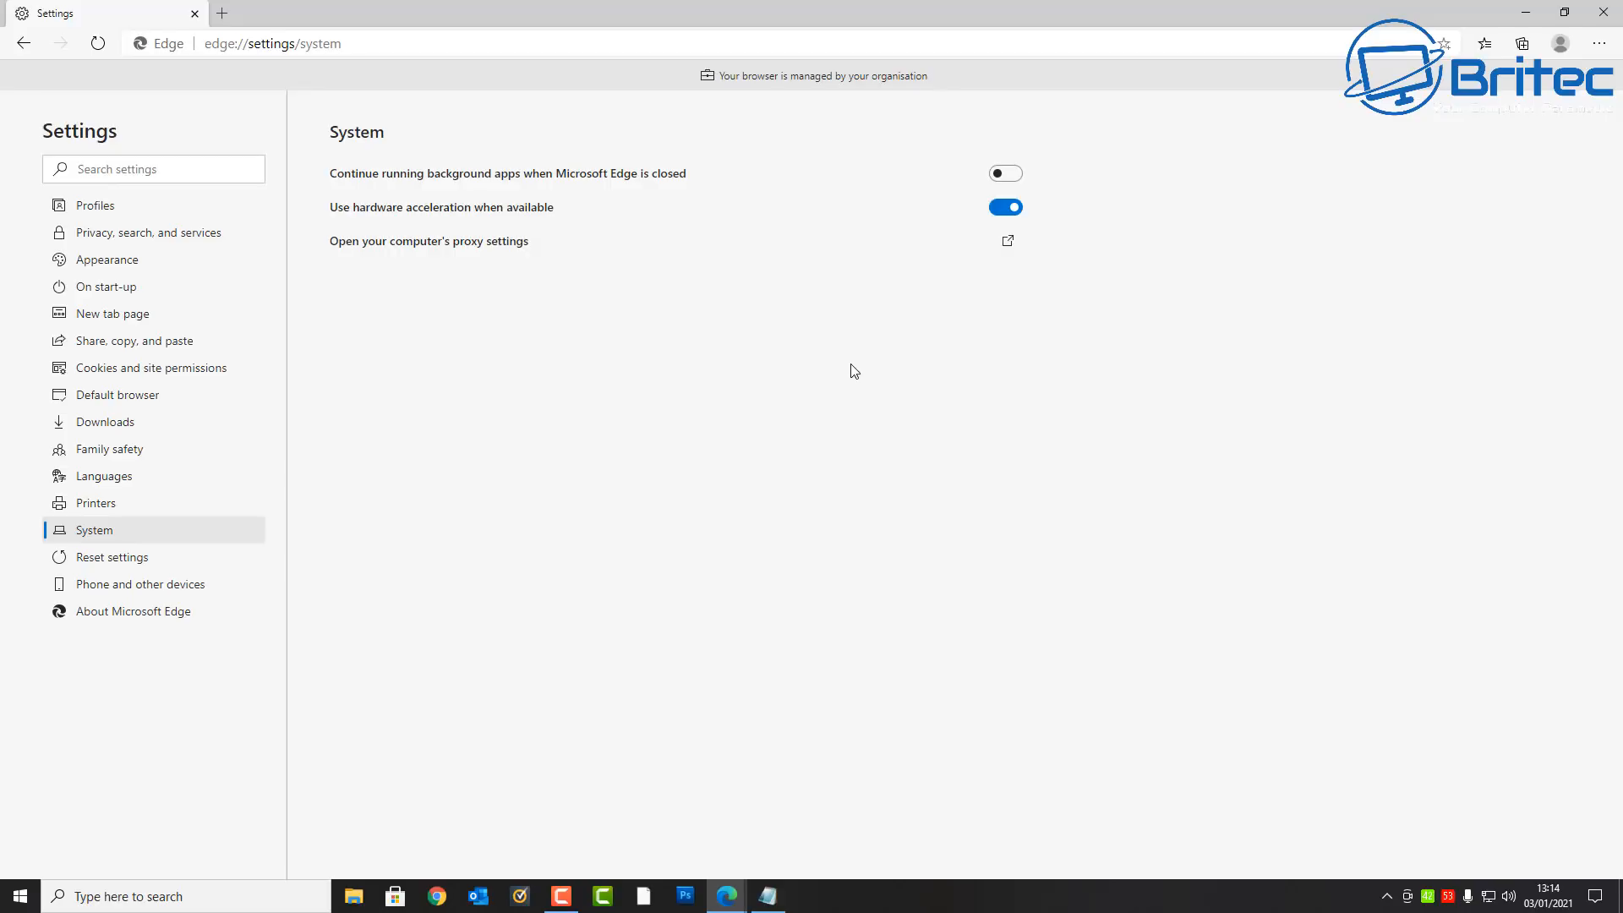
mouse_move(1603, 15)
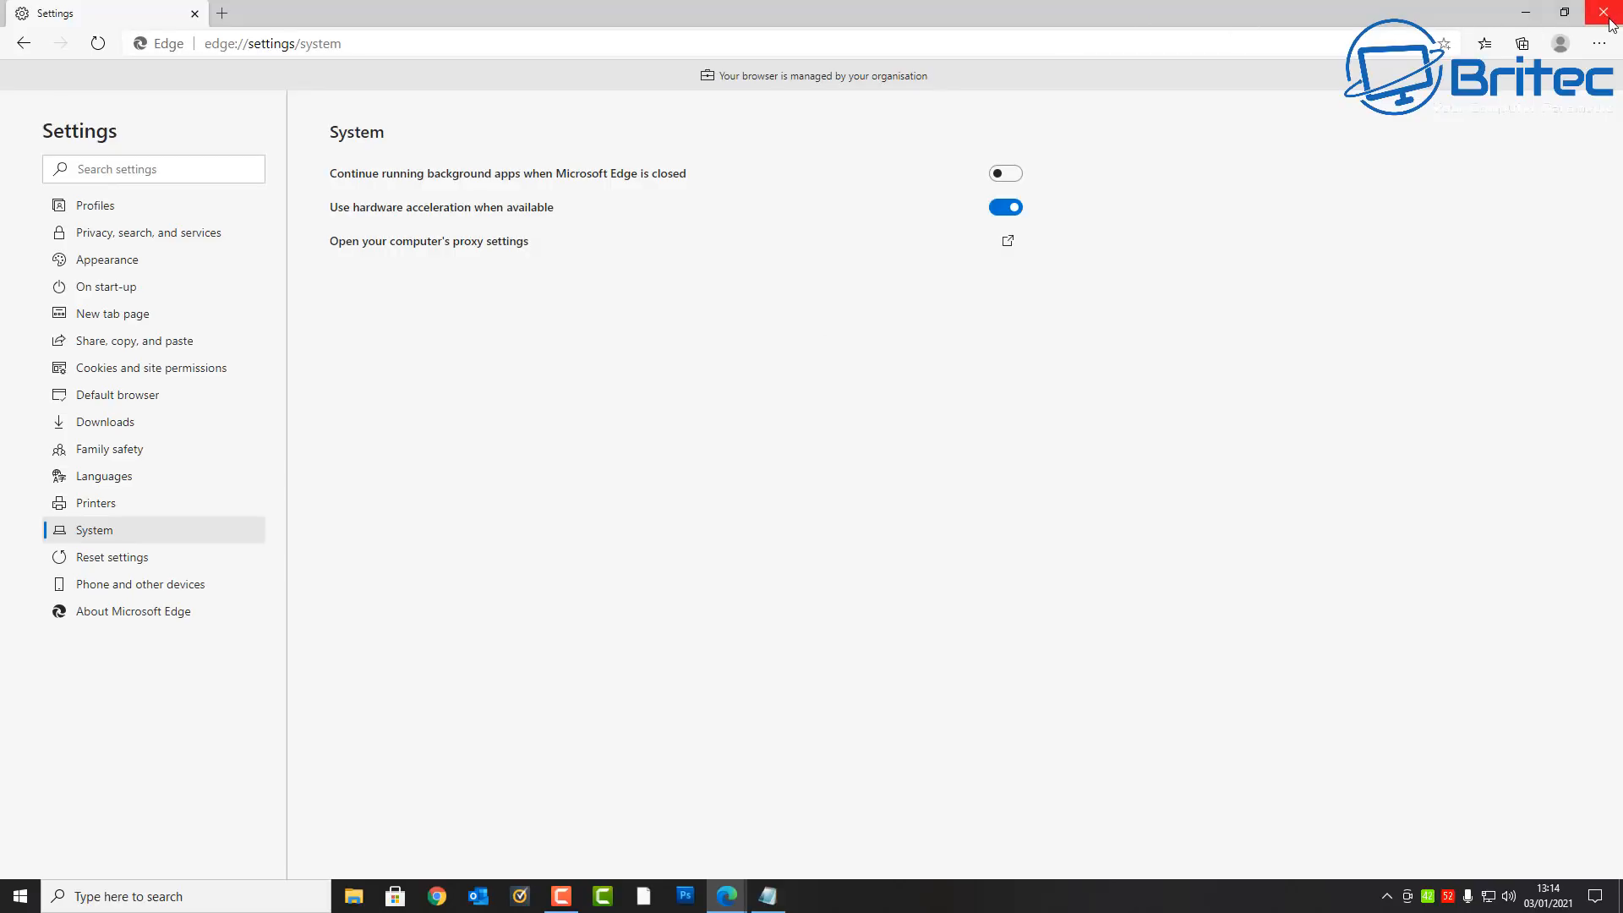
left_click(1603, 12)
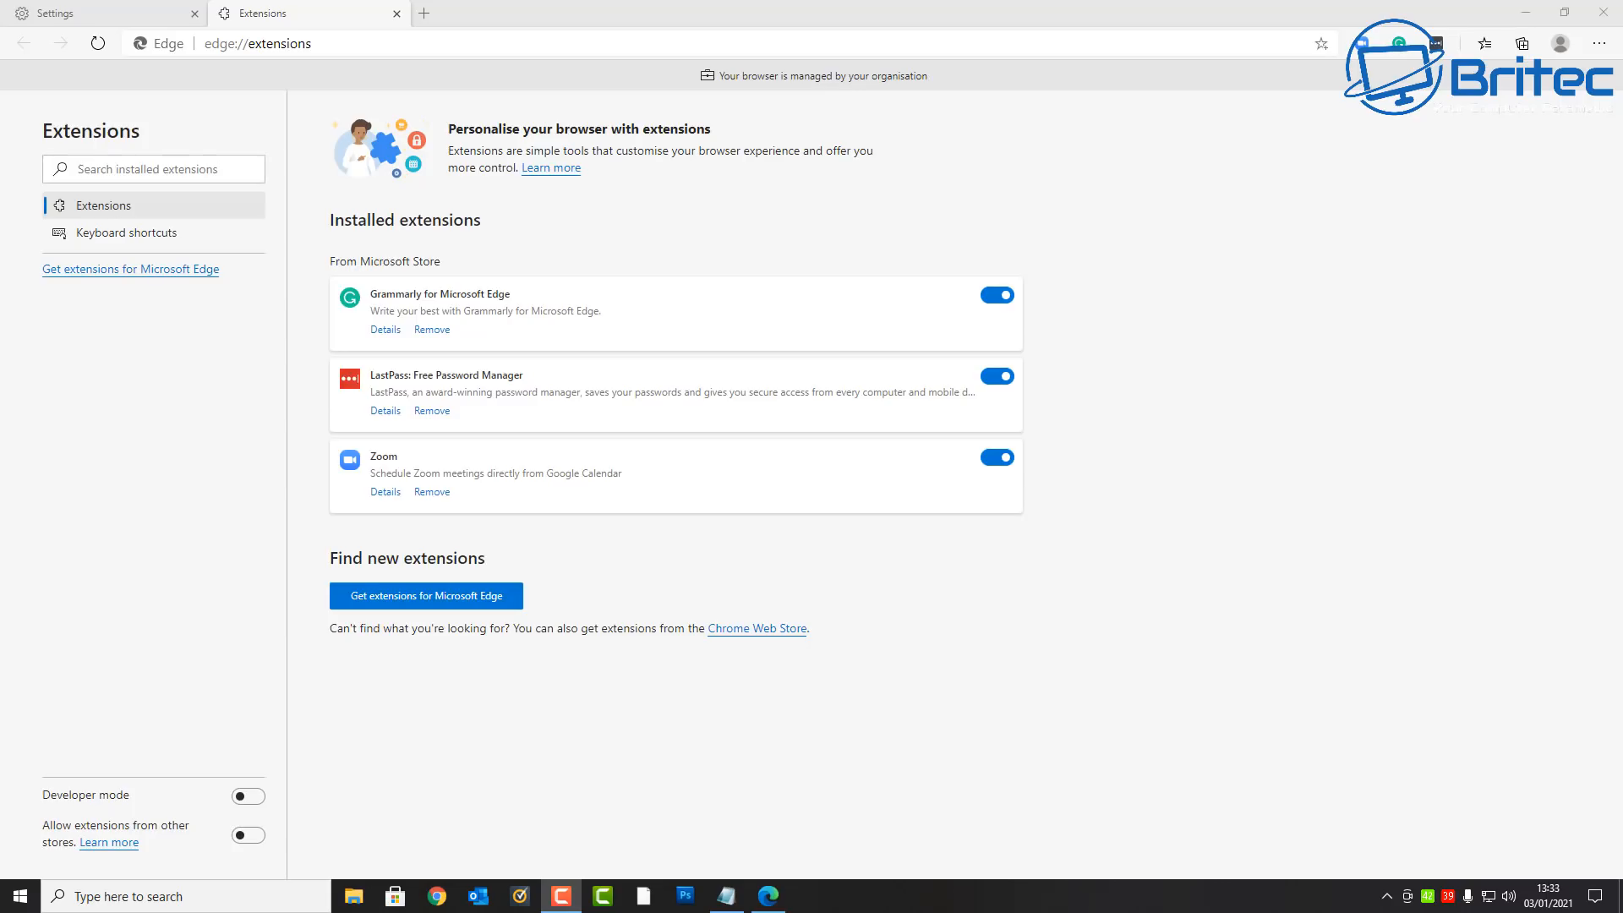
mouse_move(1162, 340)
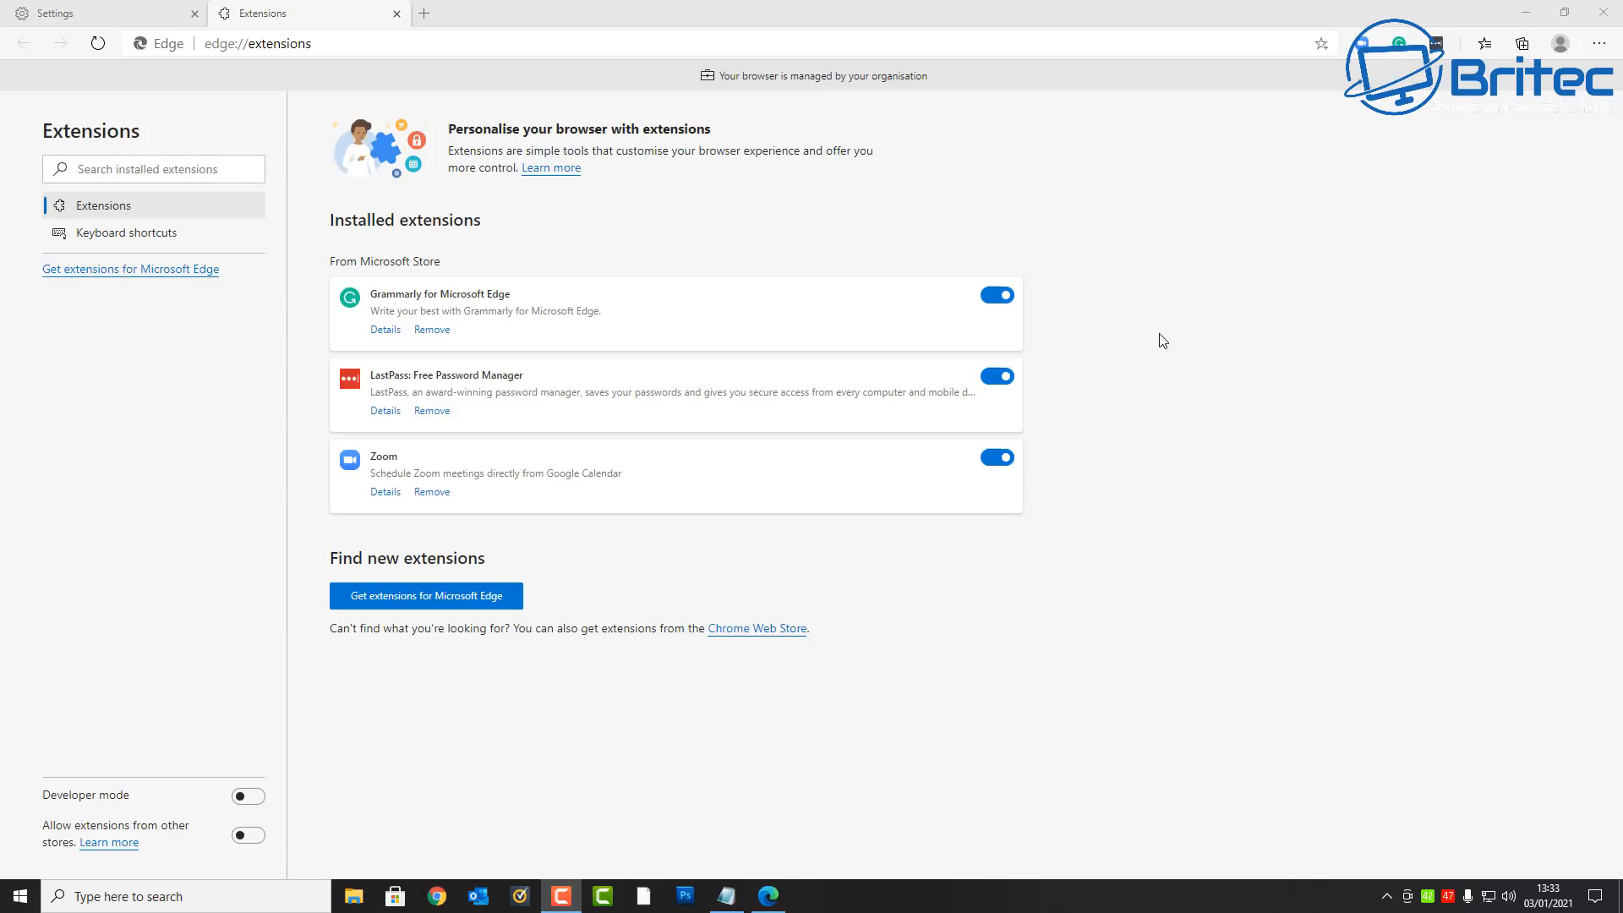
mouse_move(1082, 333)
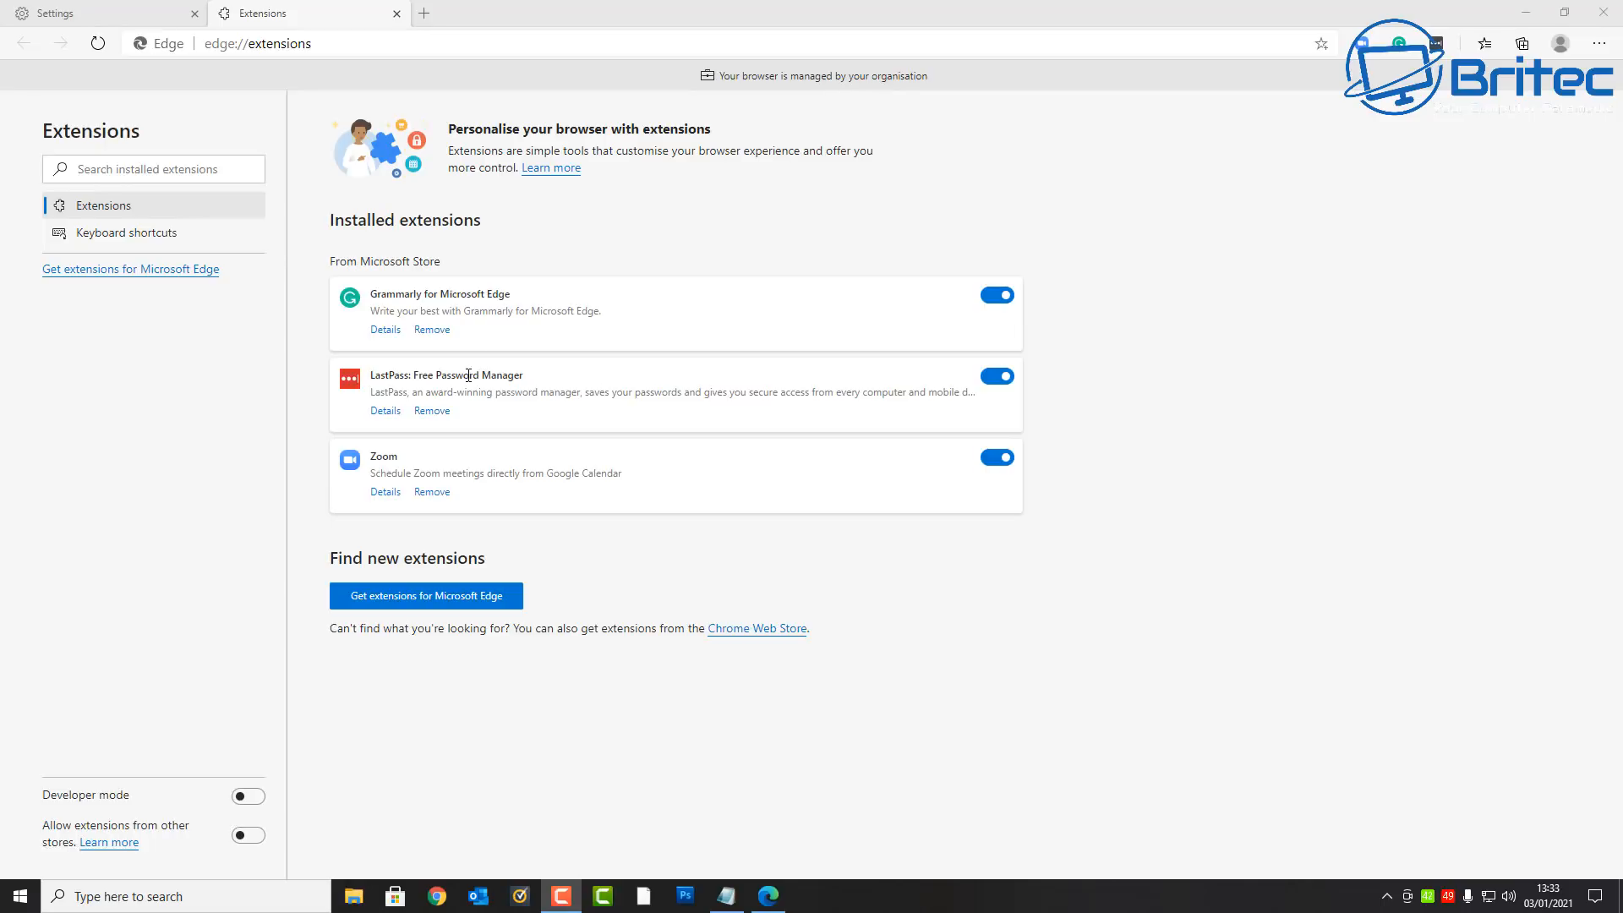
mouse_move(453, 354)
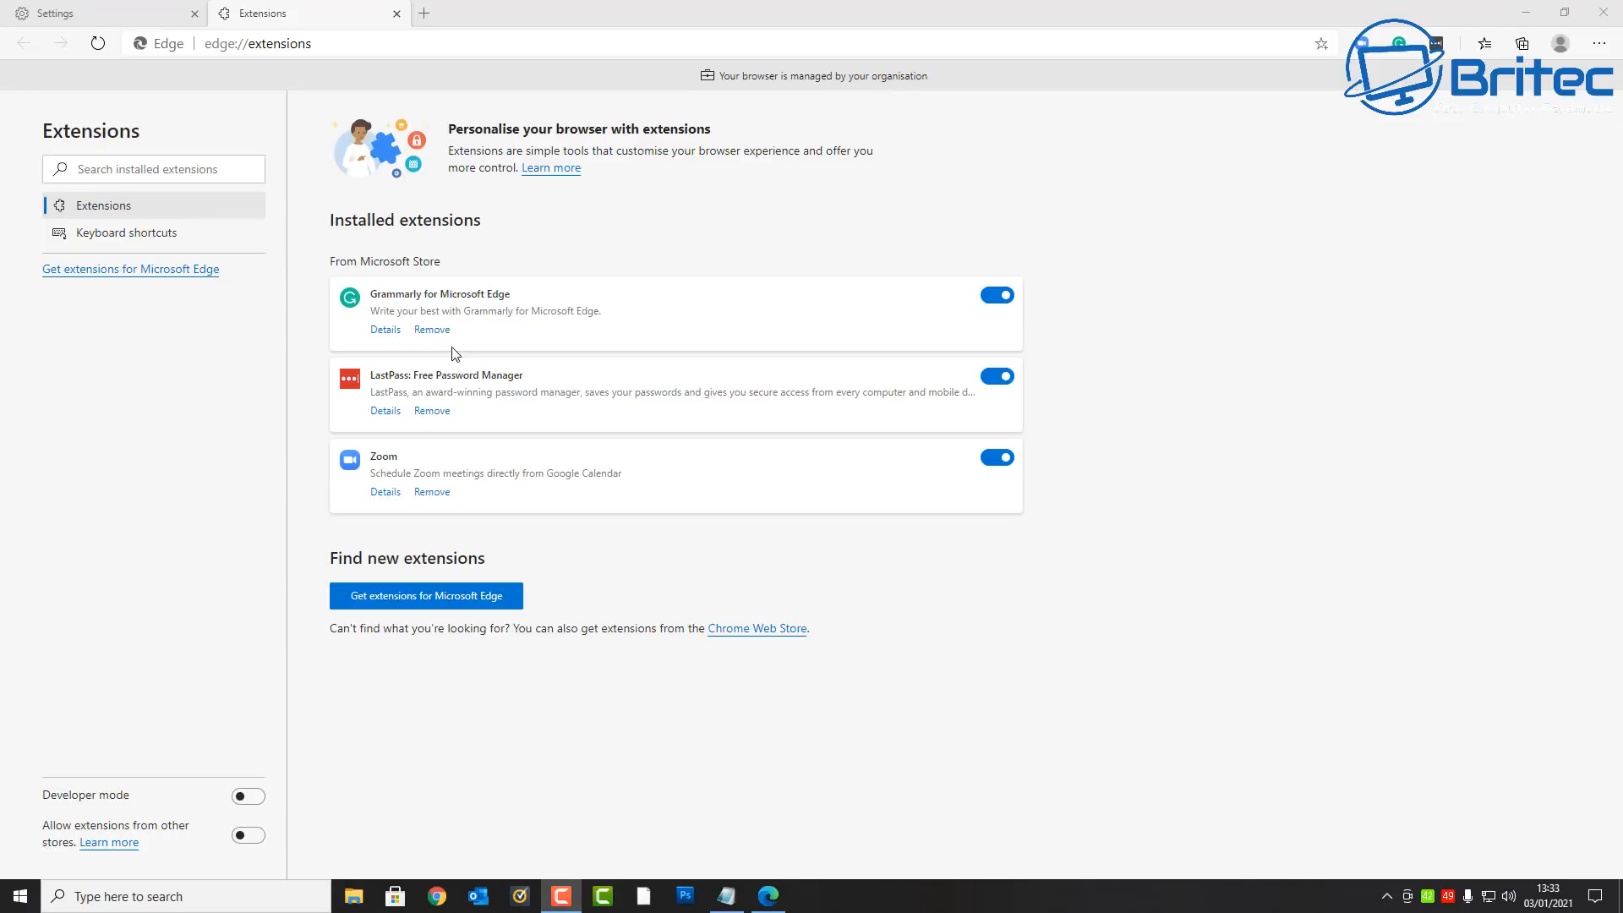
mouse_move(472, 304)
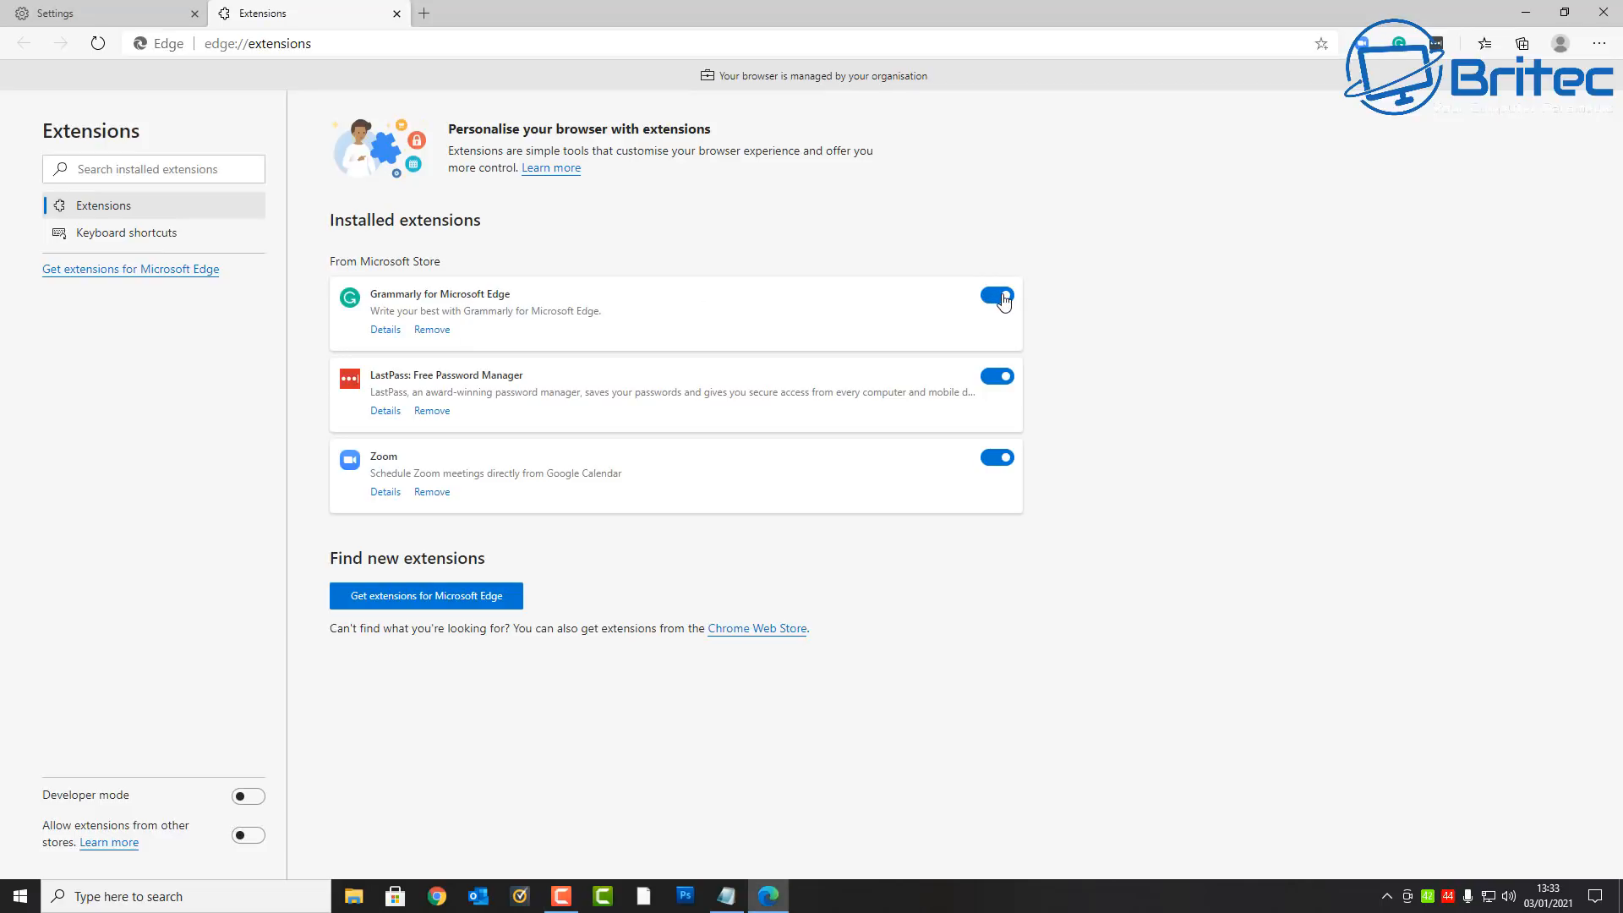
left_click(996, 295)
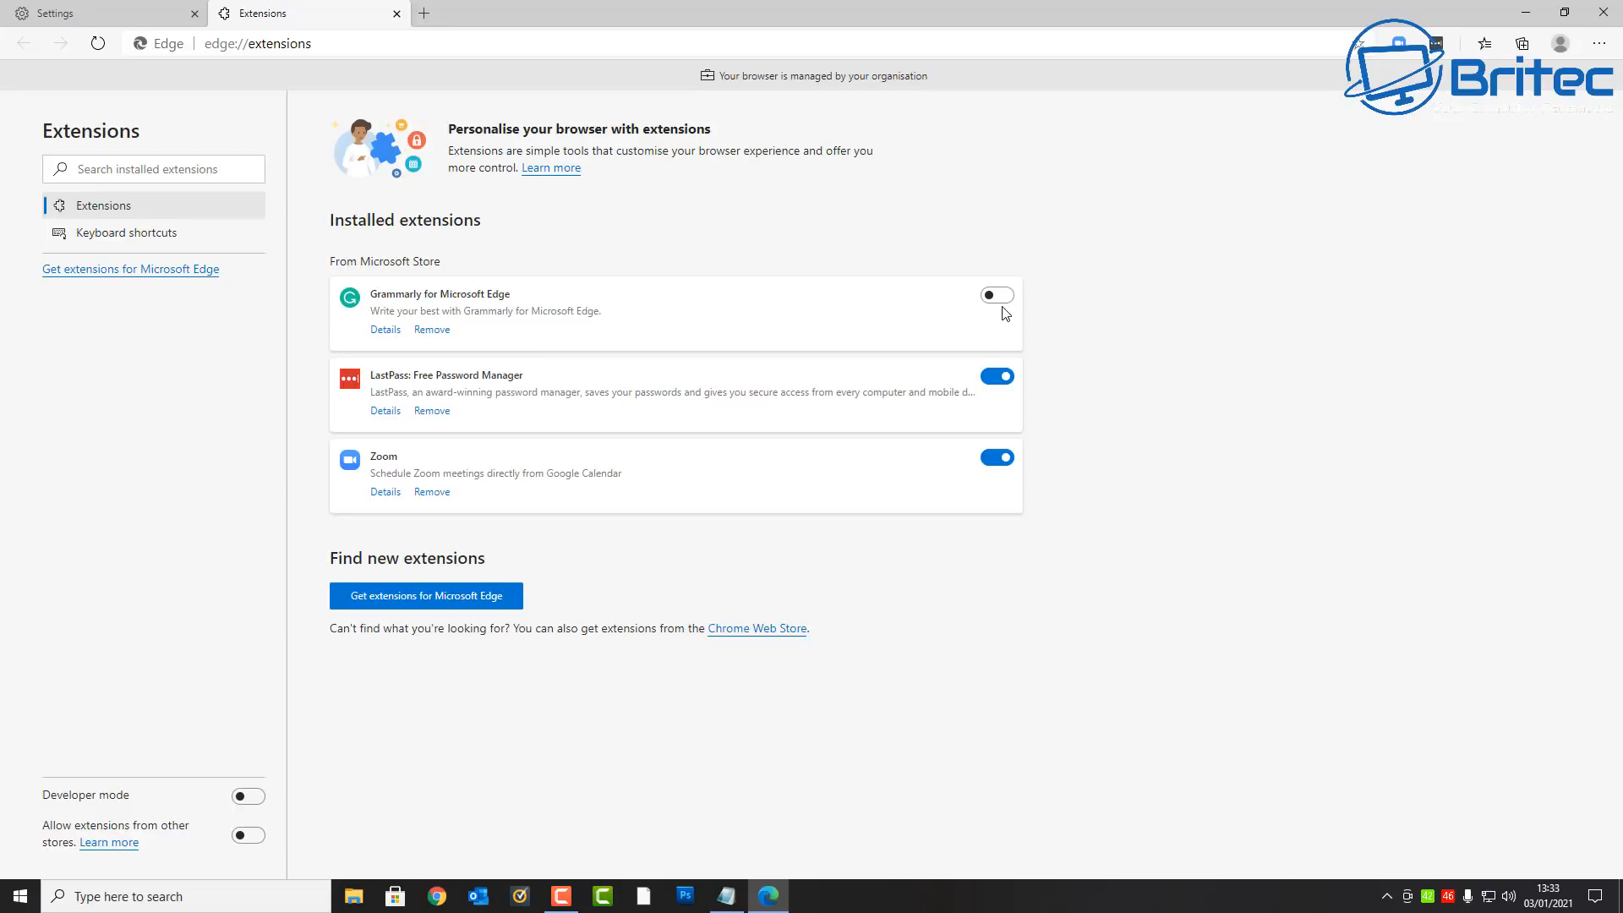
left_click(996, 294)
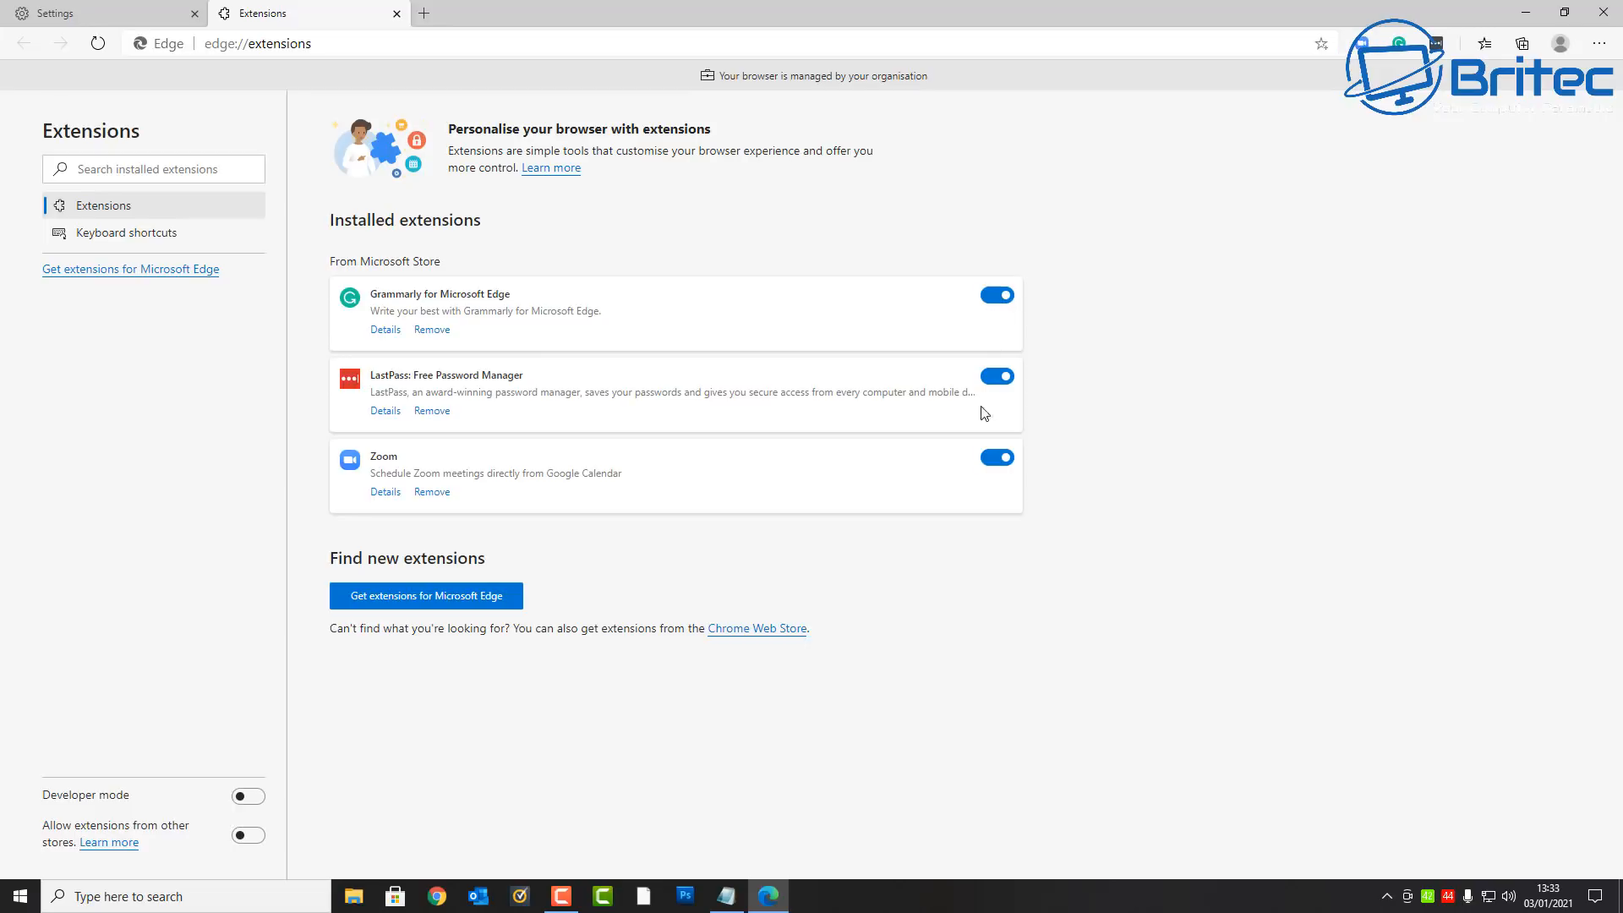
left_click(996, 456)
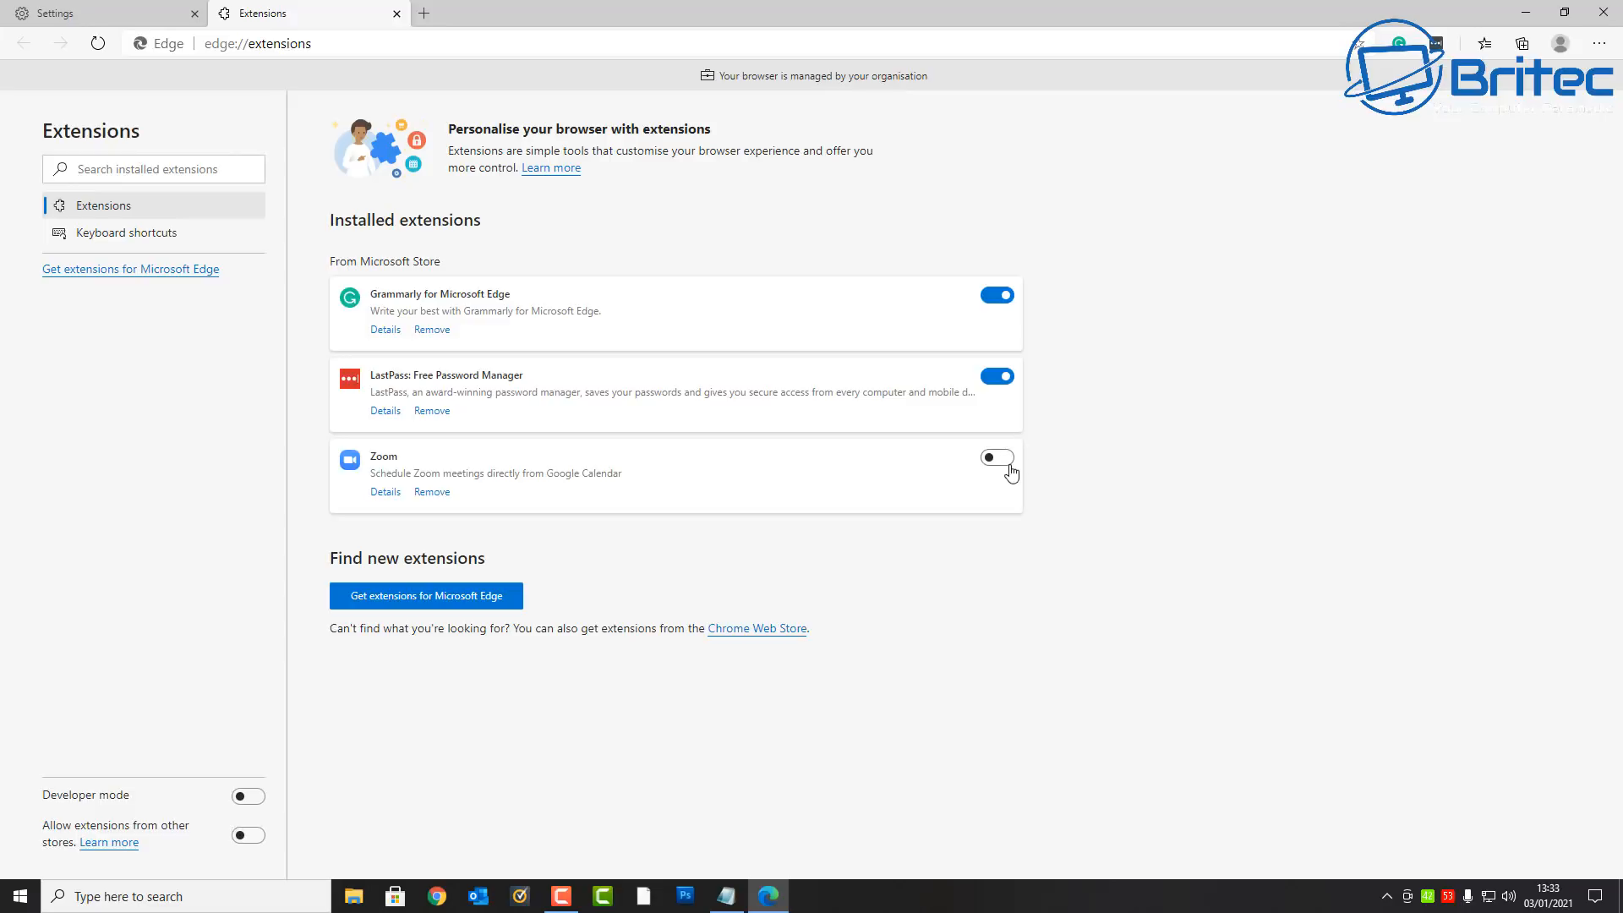
left_click(996, 458)
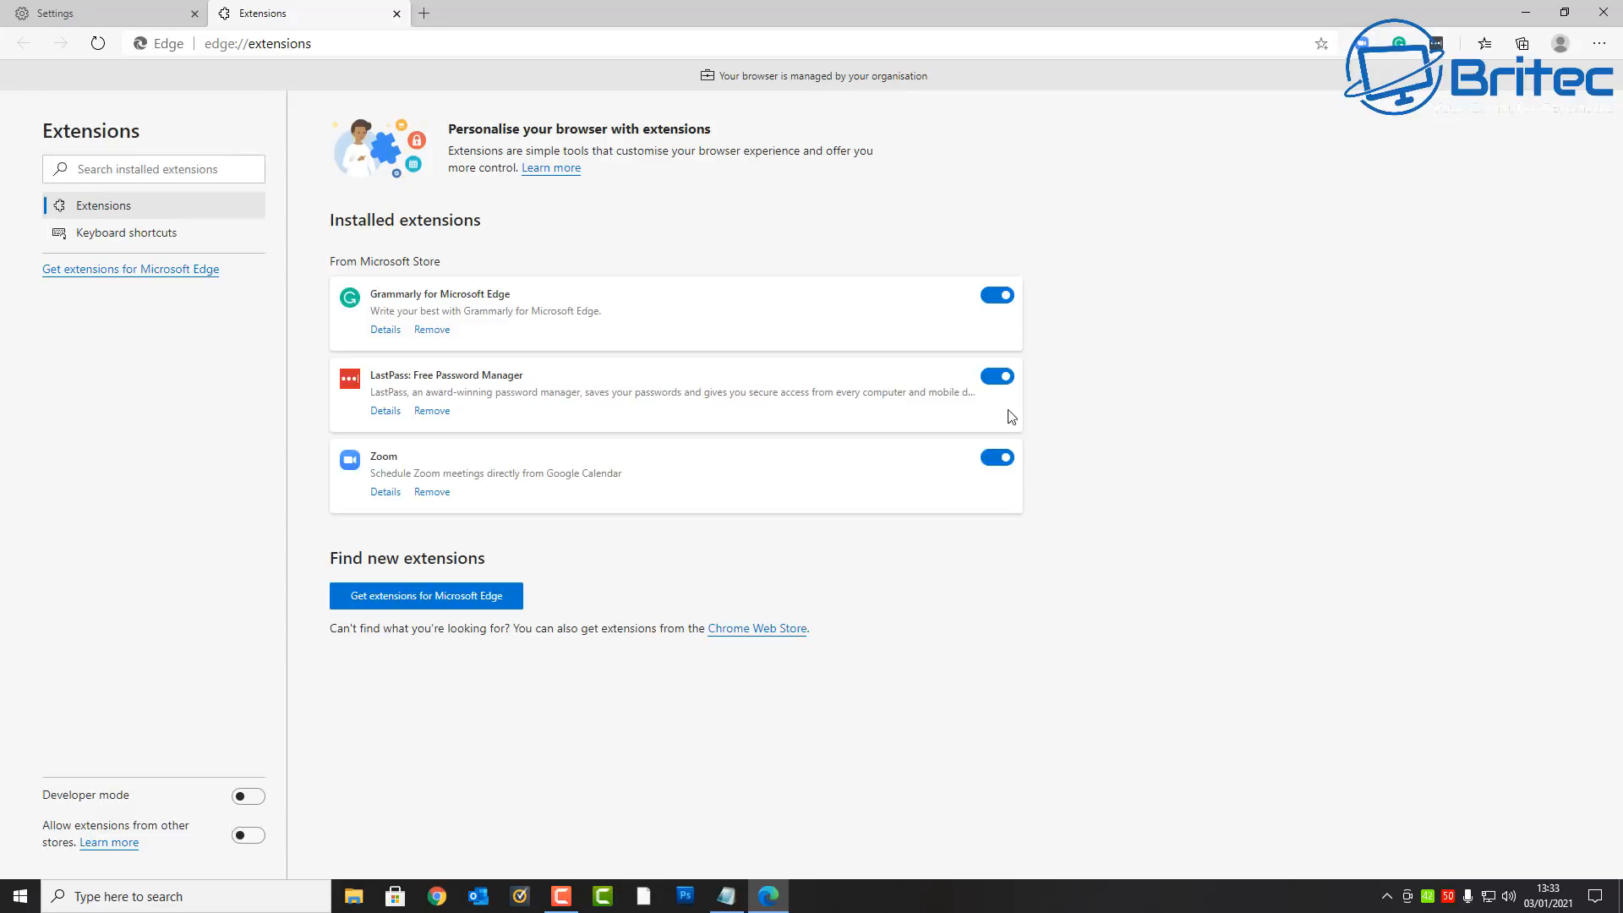
mouse_move(1520, 501)
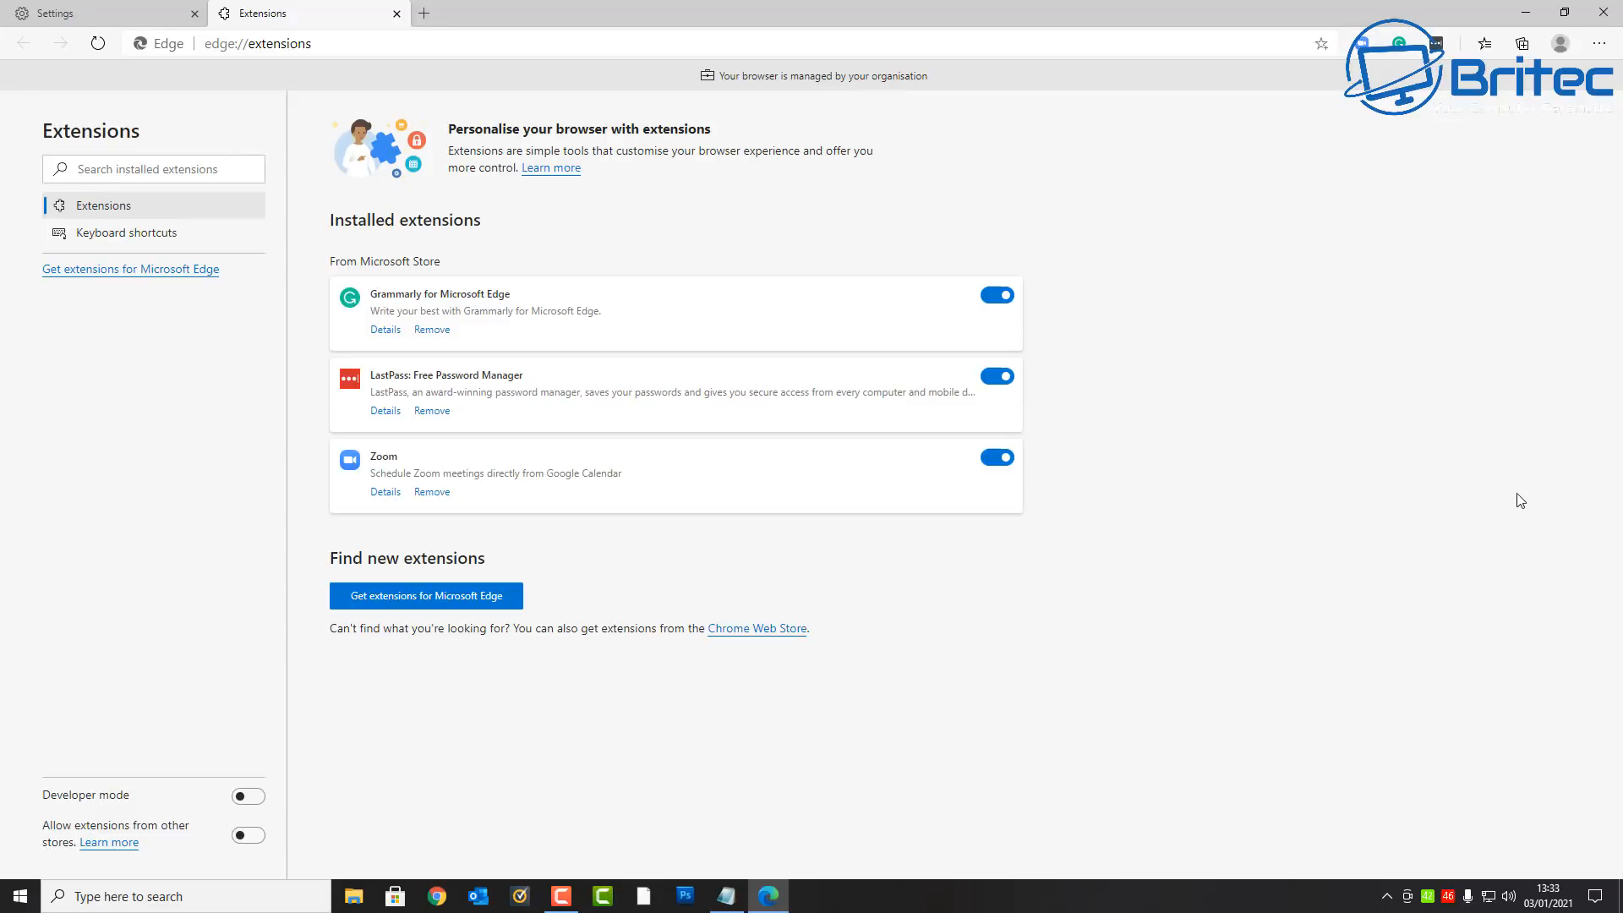